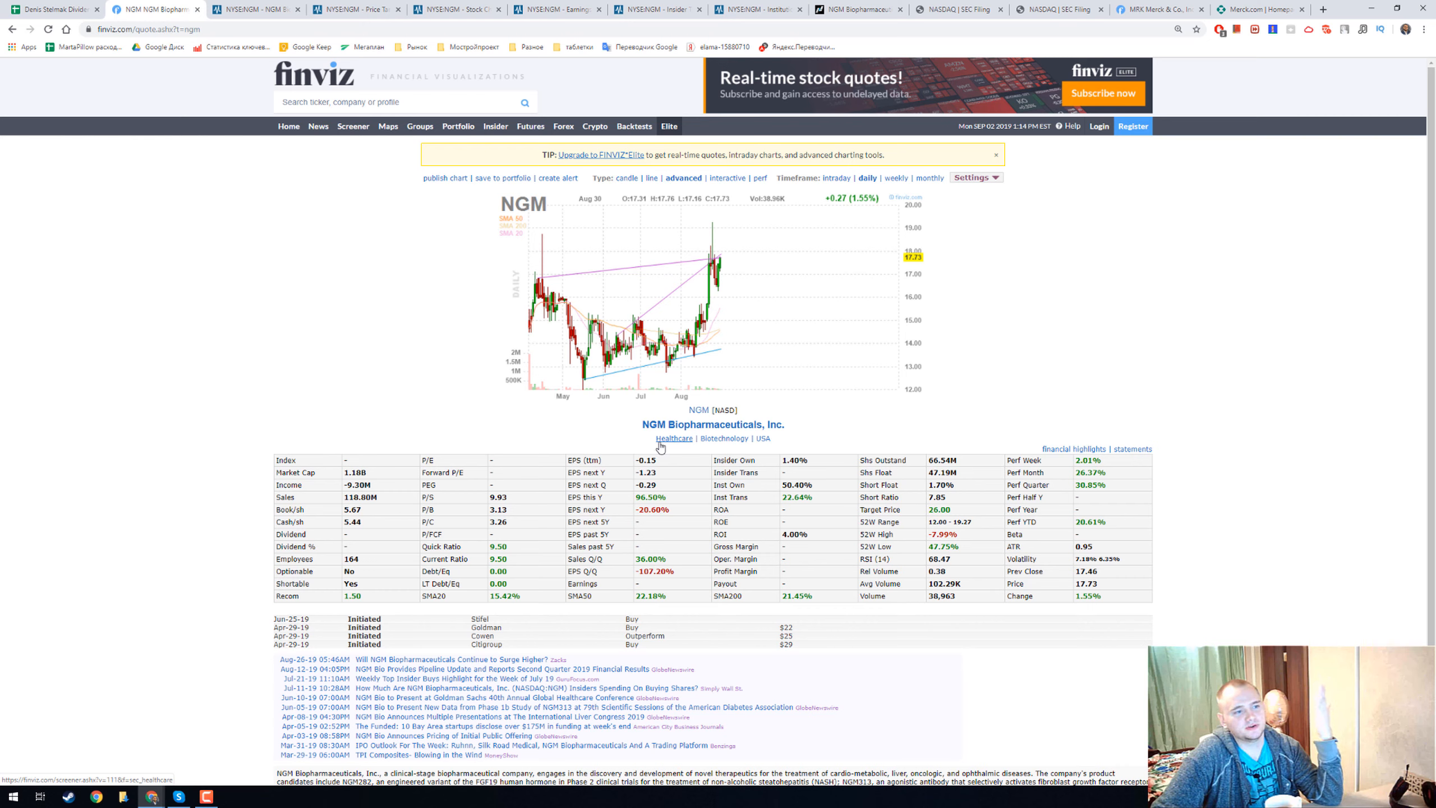
mouse_move(541, 214)
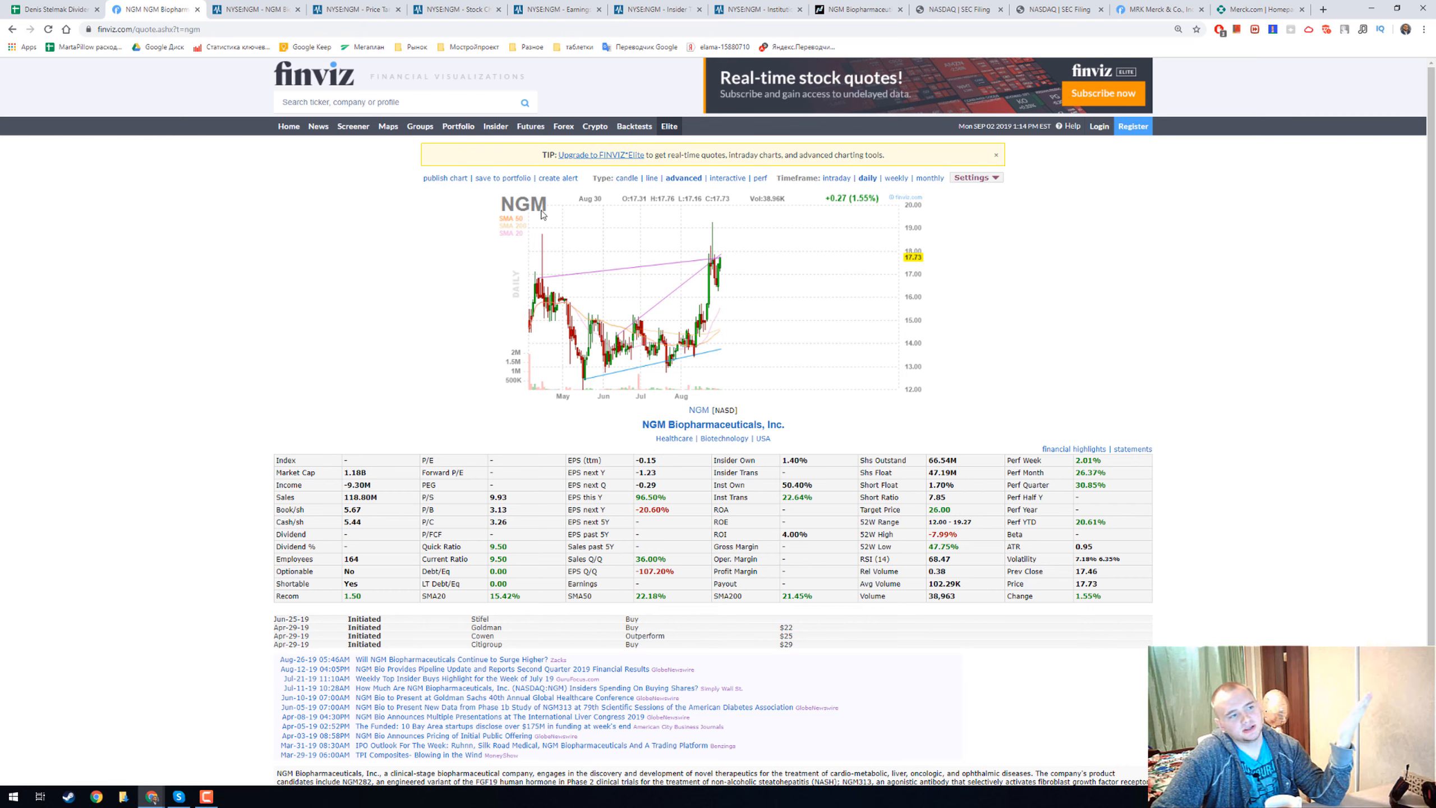
mouse_move(422, 332)
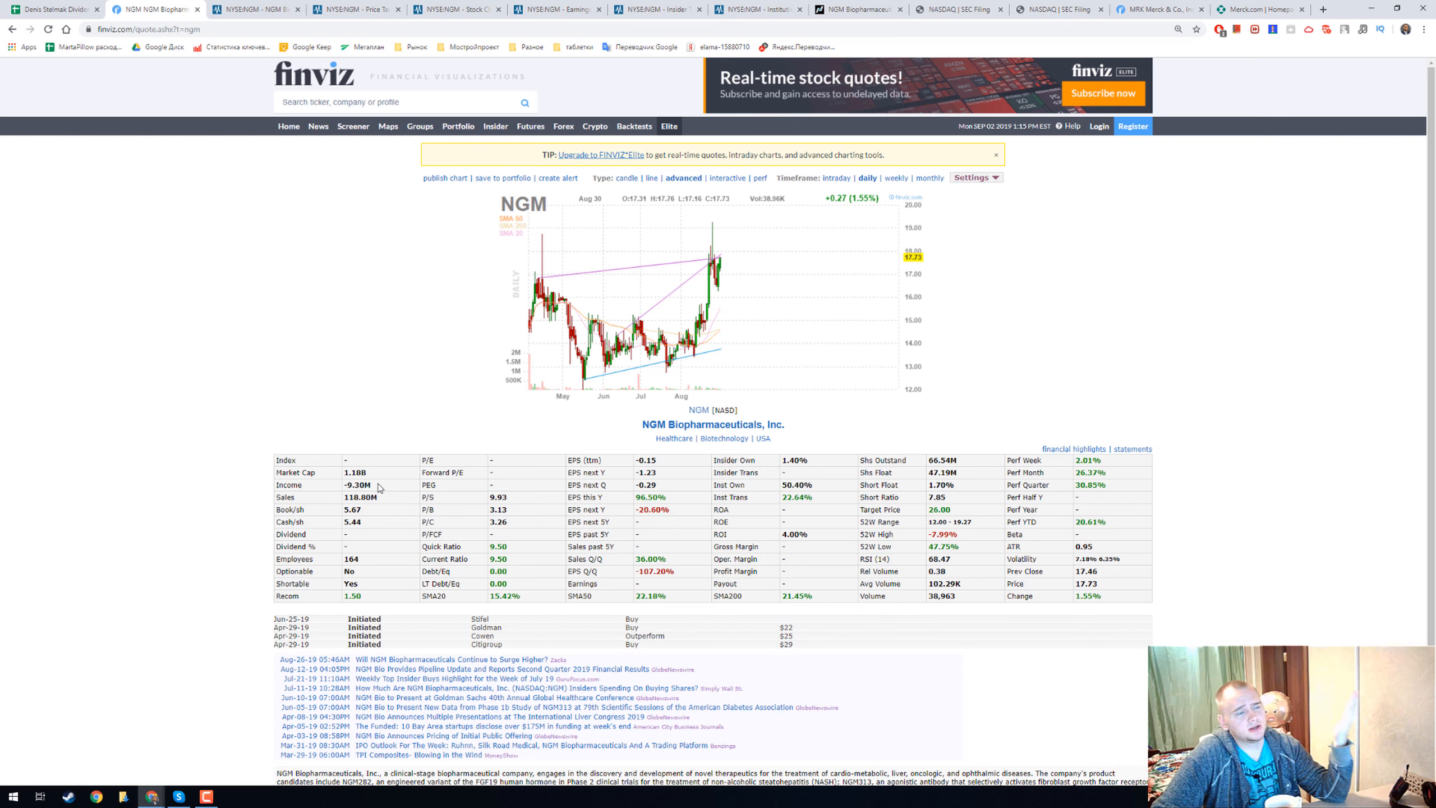
mouse_move(371, 372)
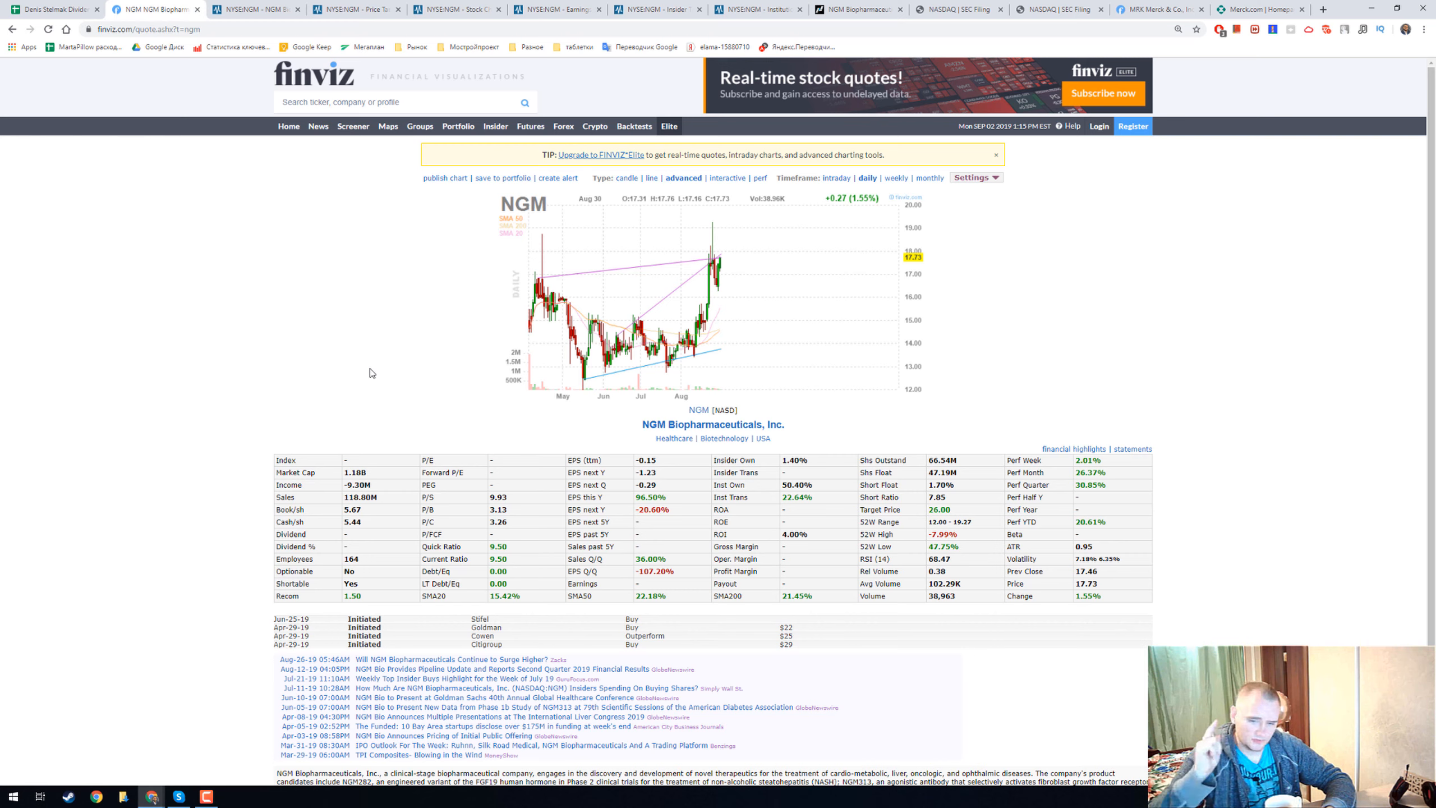
mouse_move(375, 353)
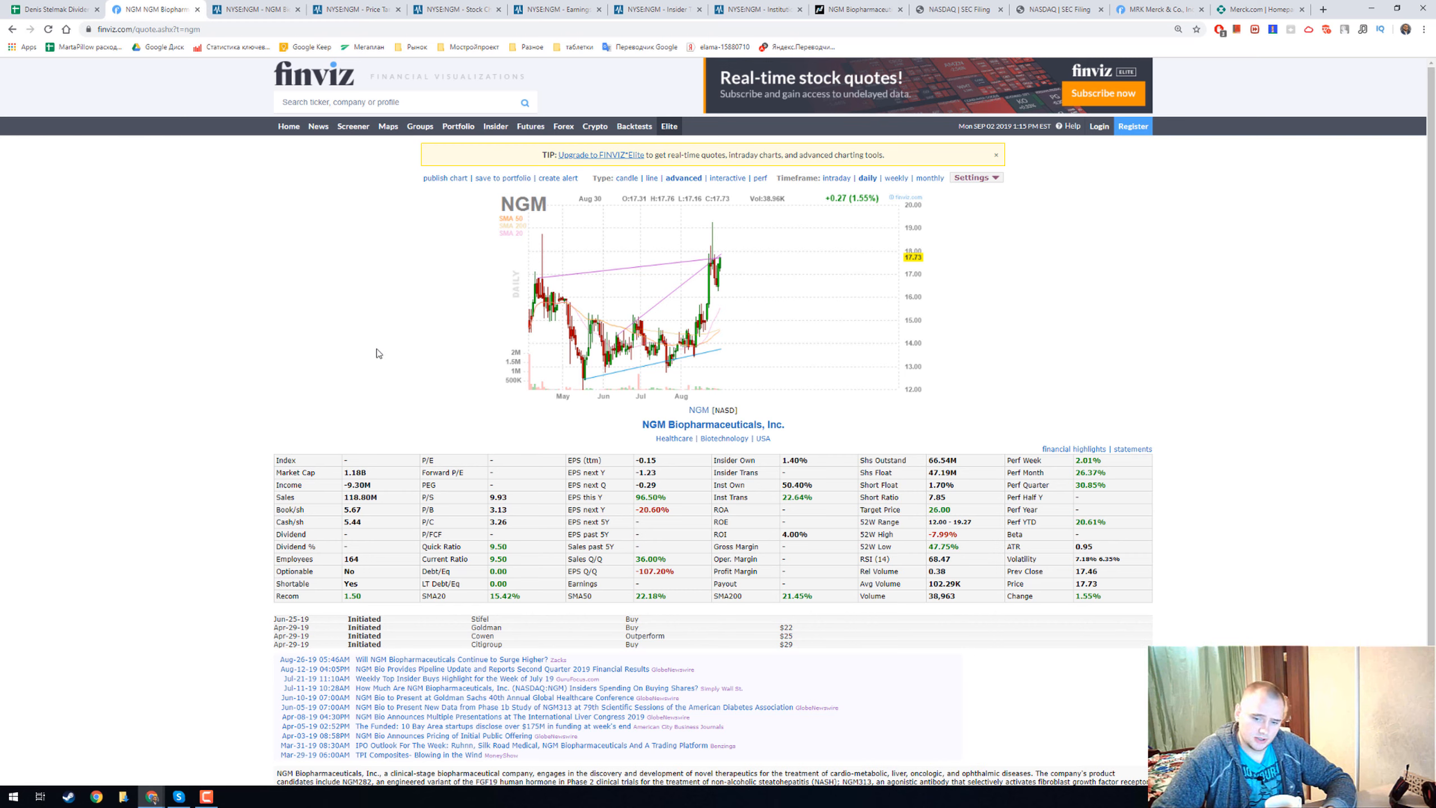
mouse_move(382, 316)
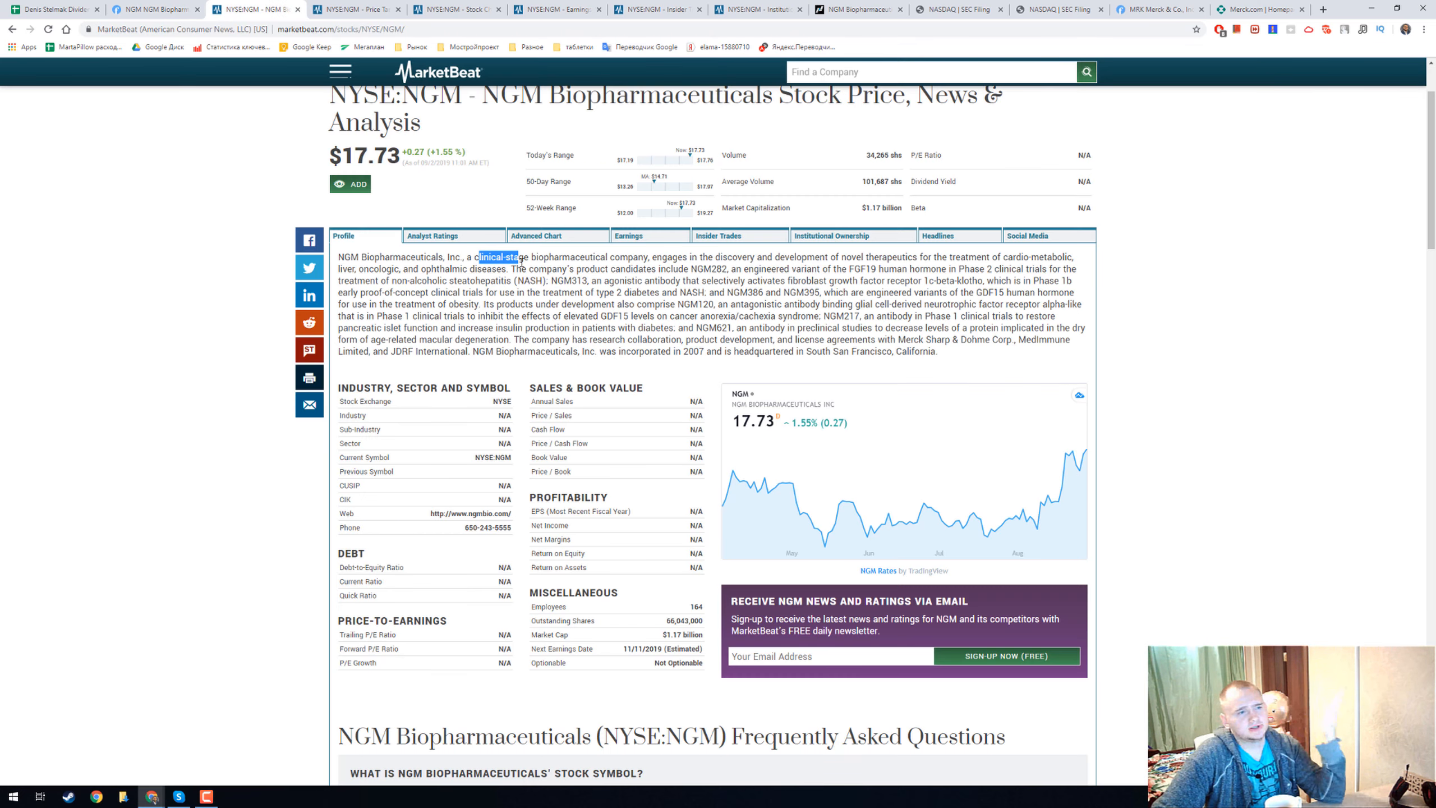
mouse_move(685, 287)
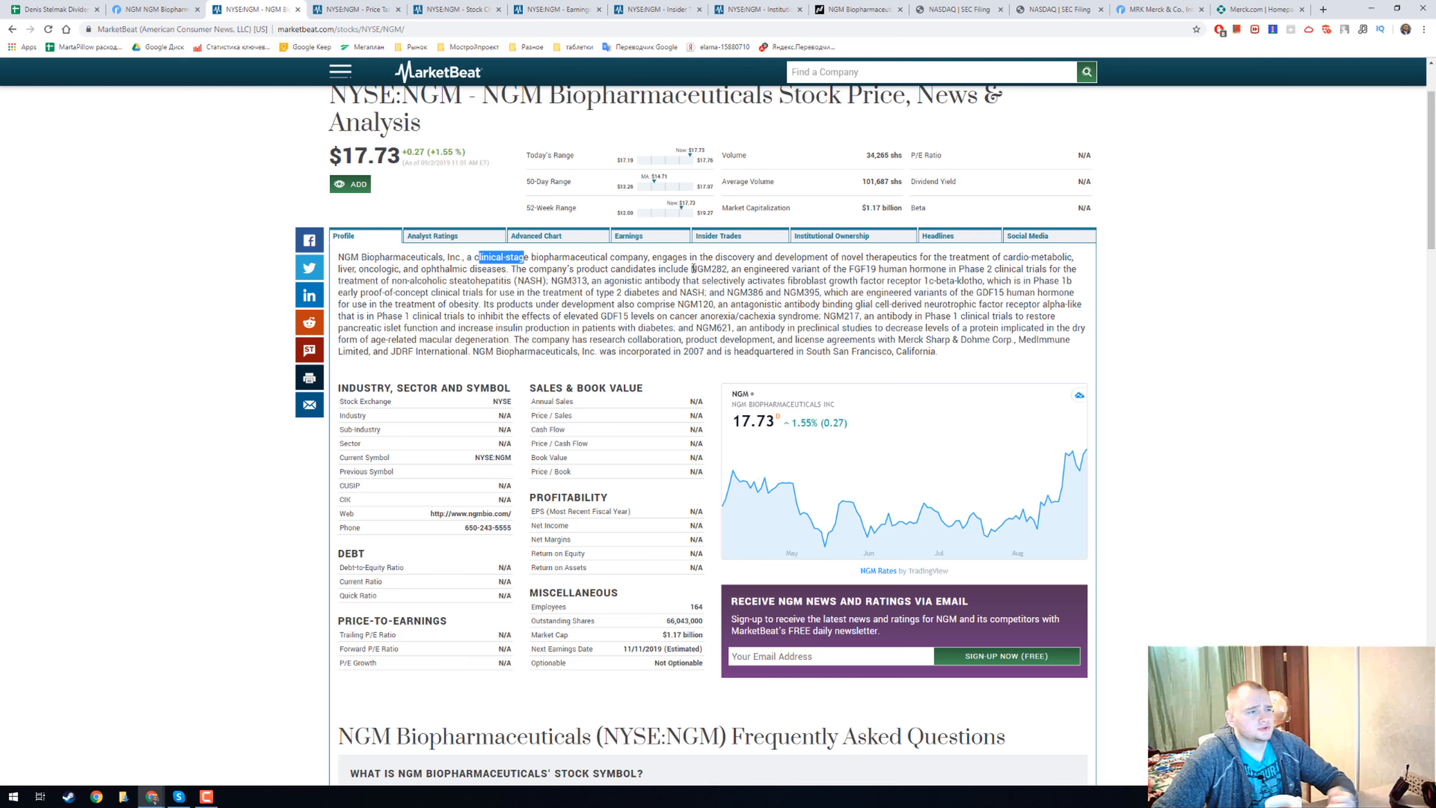
mouse_move(356, 9)
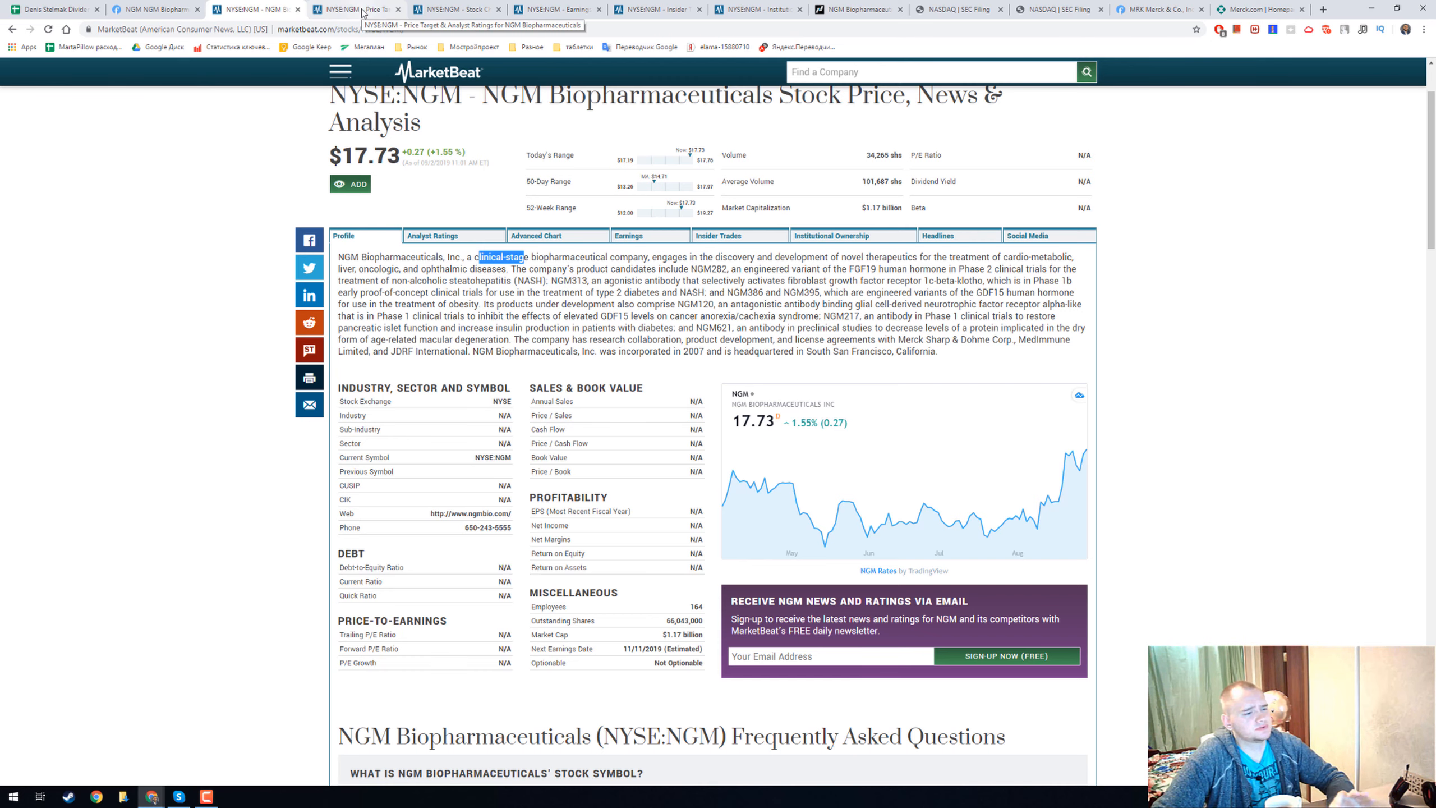
Highlight NGM's 4 Buy ratings in today's MarketBeat analyst consensus breakdown
left_click(432, 235)
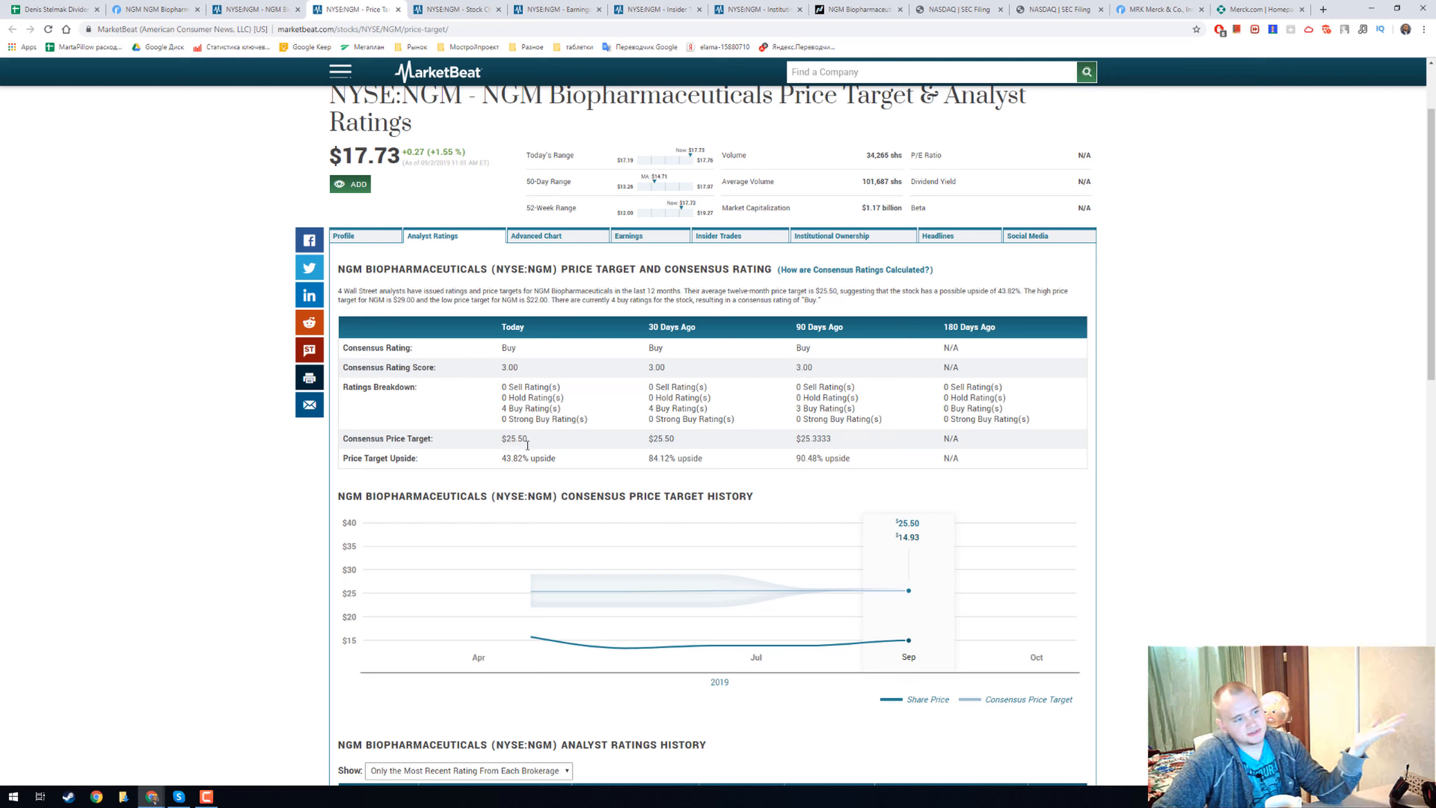
mouse_move(501, 414)
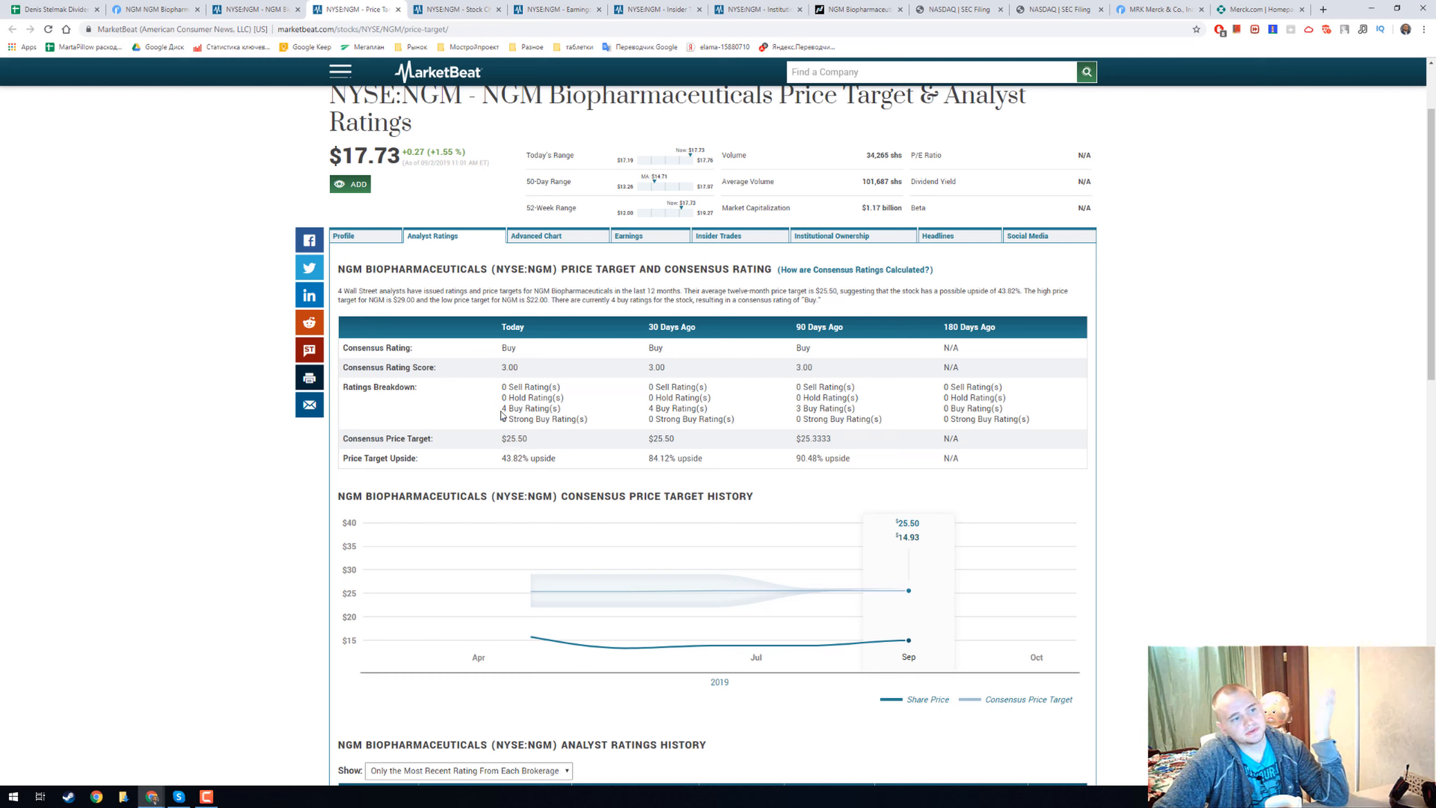
double_click(530, 408)
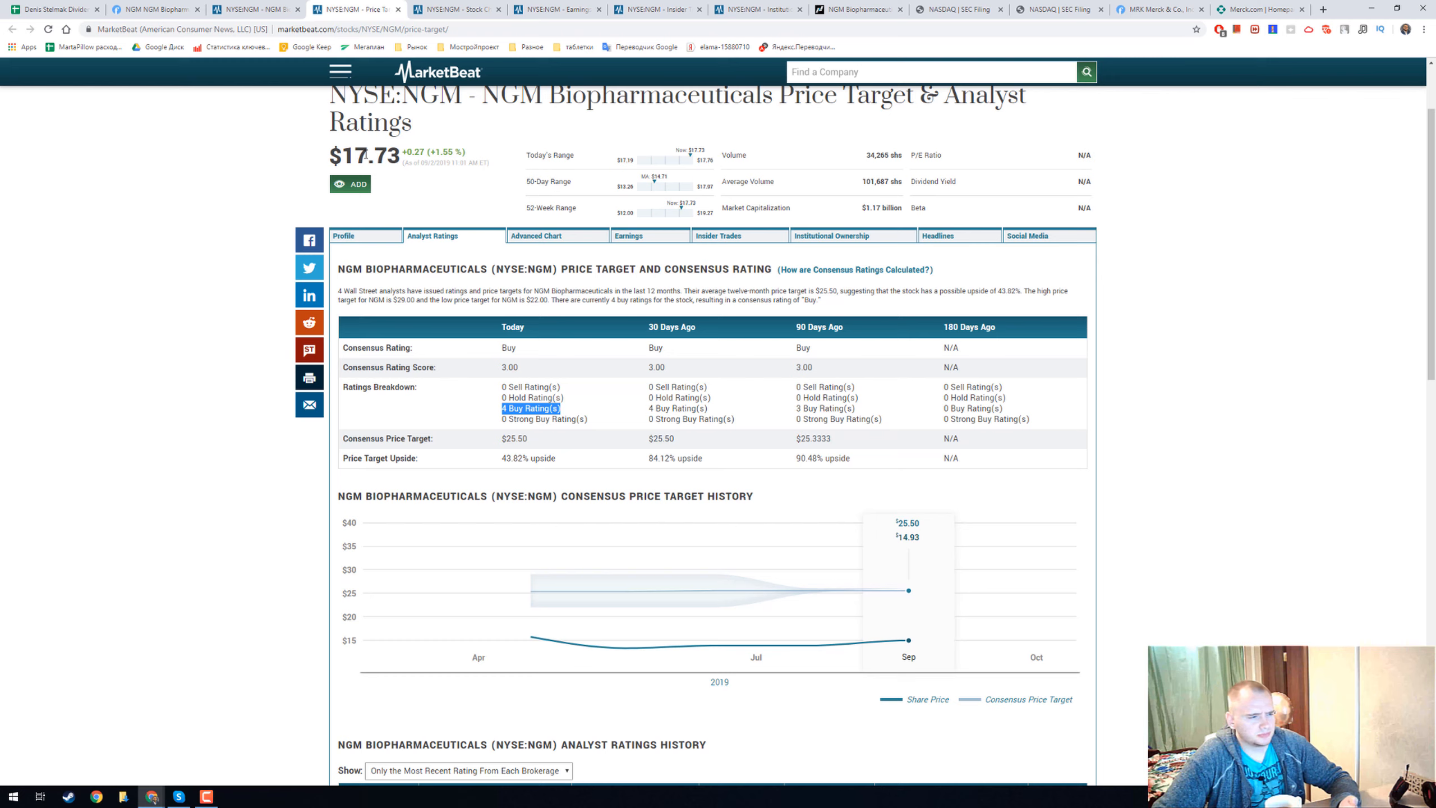
Show MarketBeat's daily candlestick chart of NGM's share price through September 2019
left_click(536, 235)
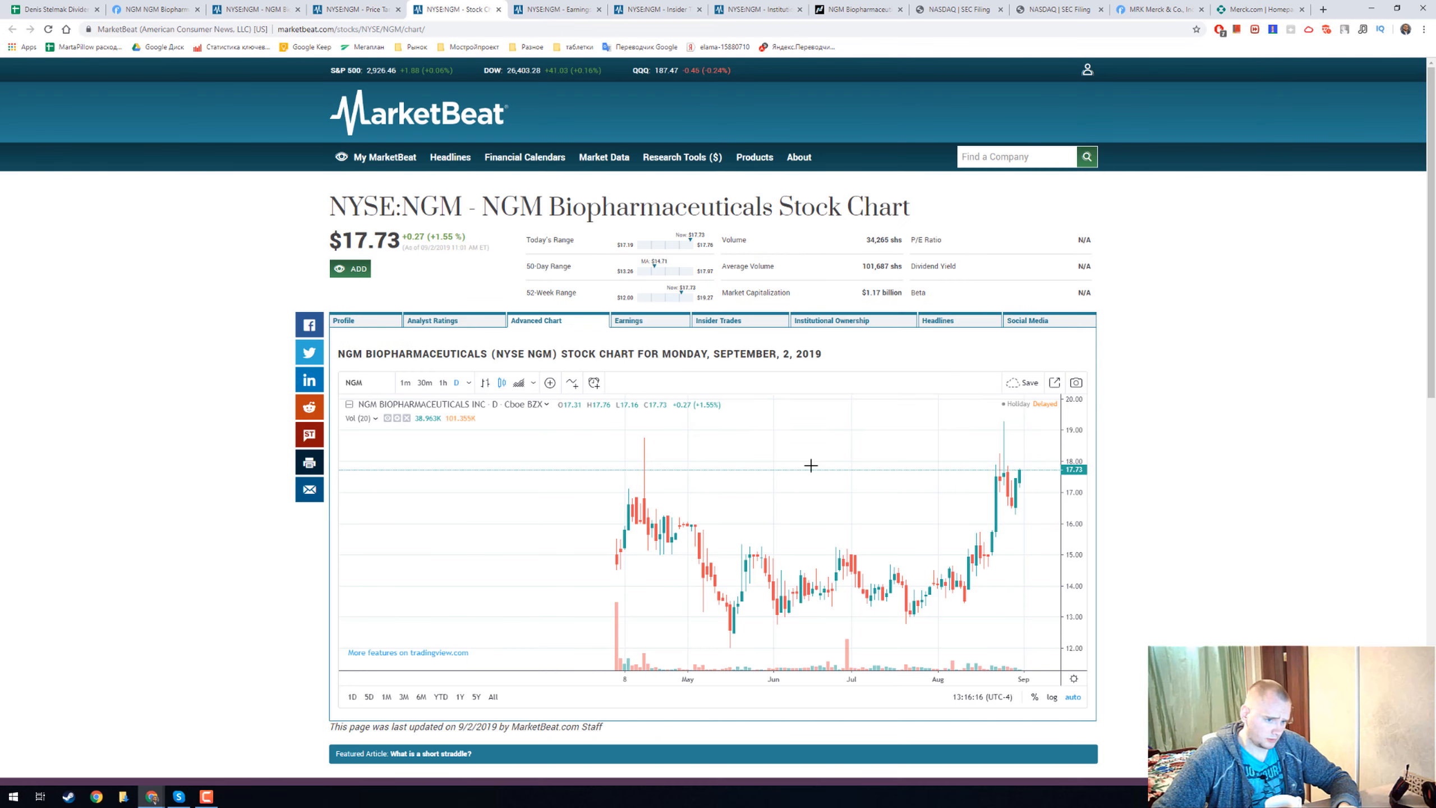
mouse_move(871, 518)
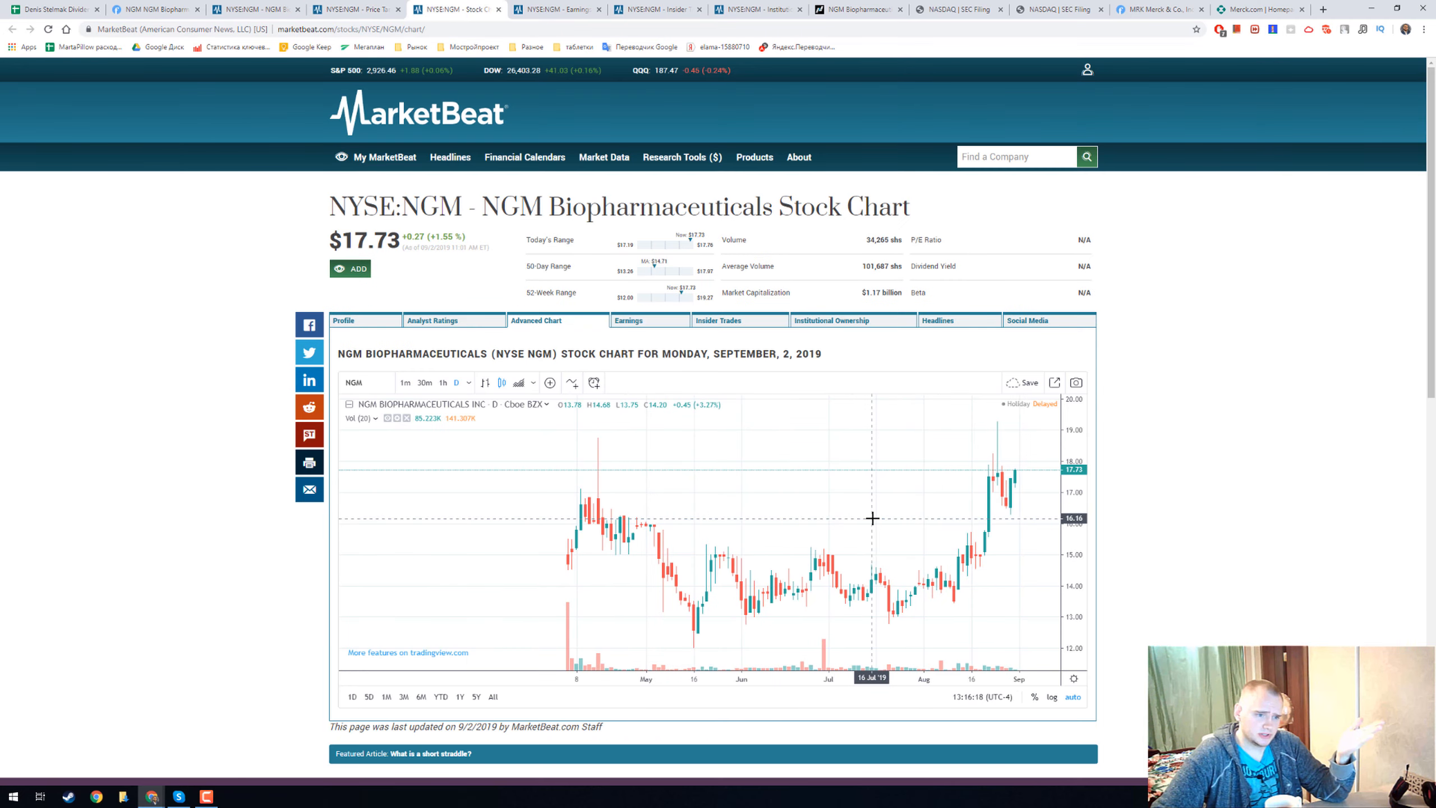
mouse_move(568, 570)
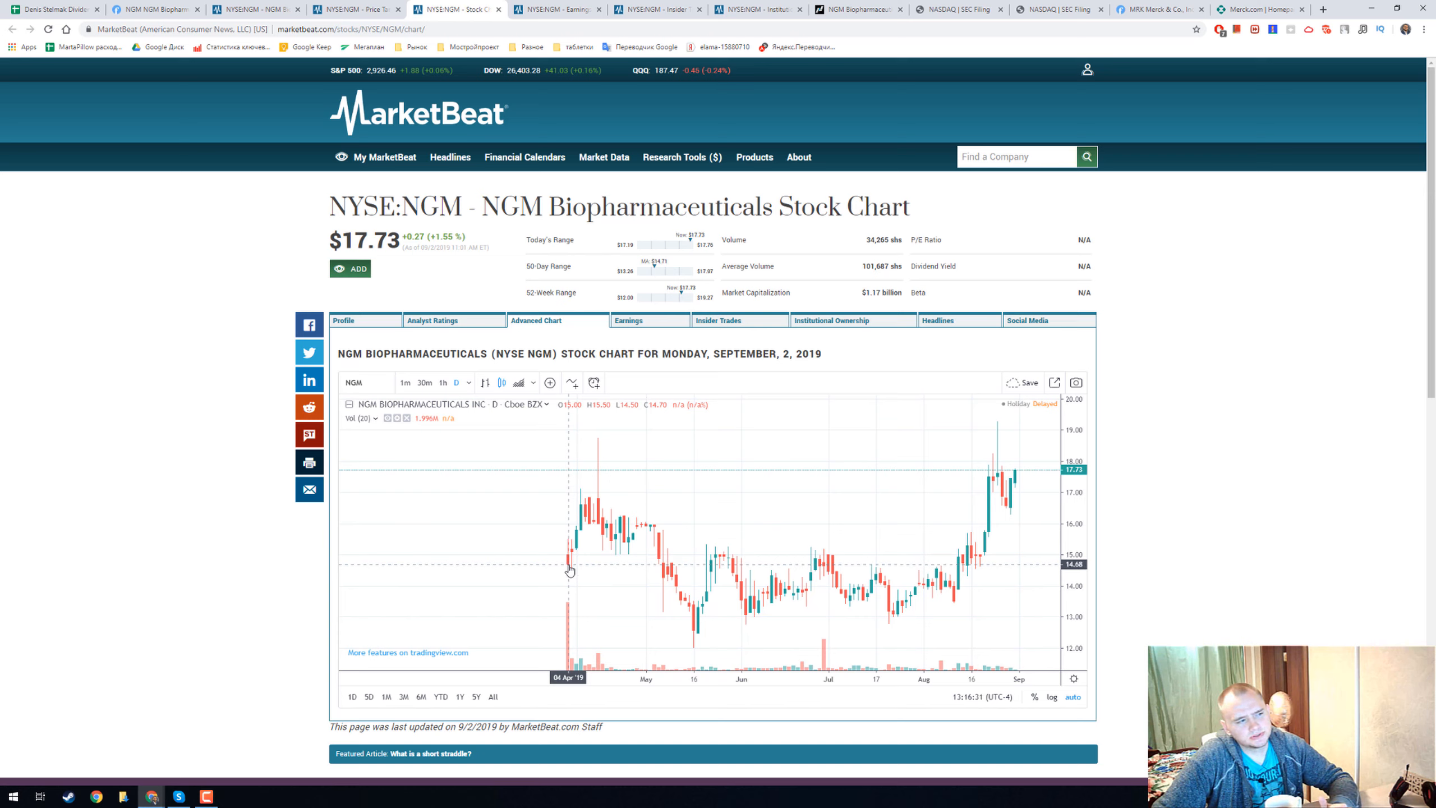
mouse_move(644, 573)
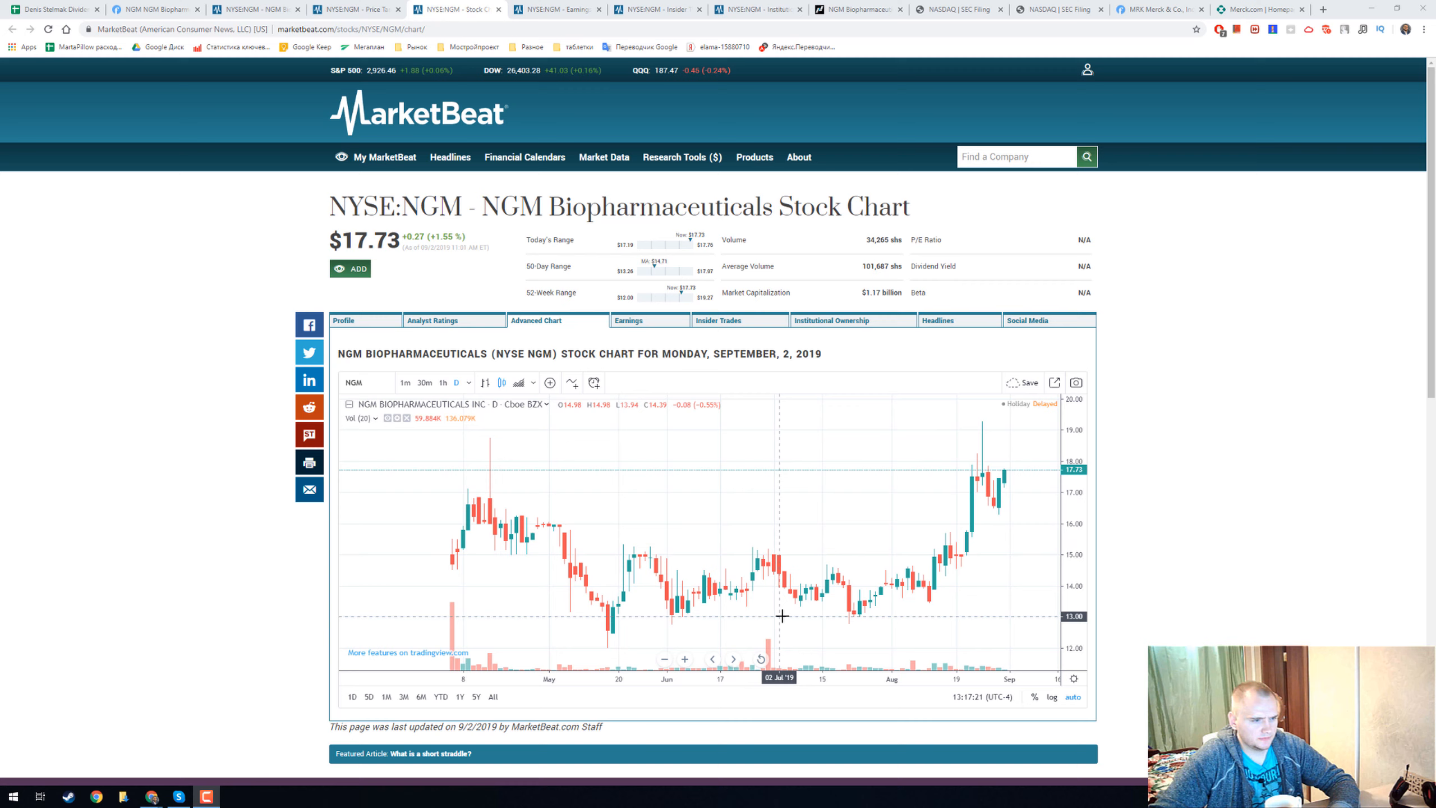
mouse_move(639, 630)
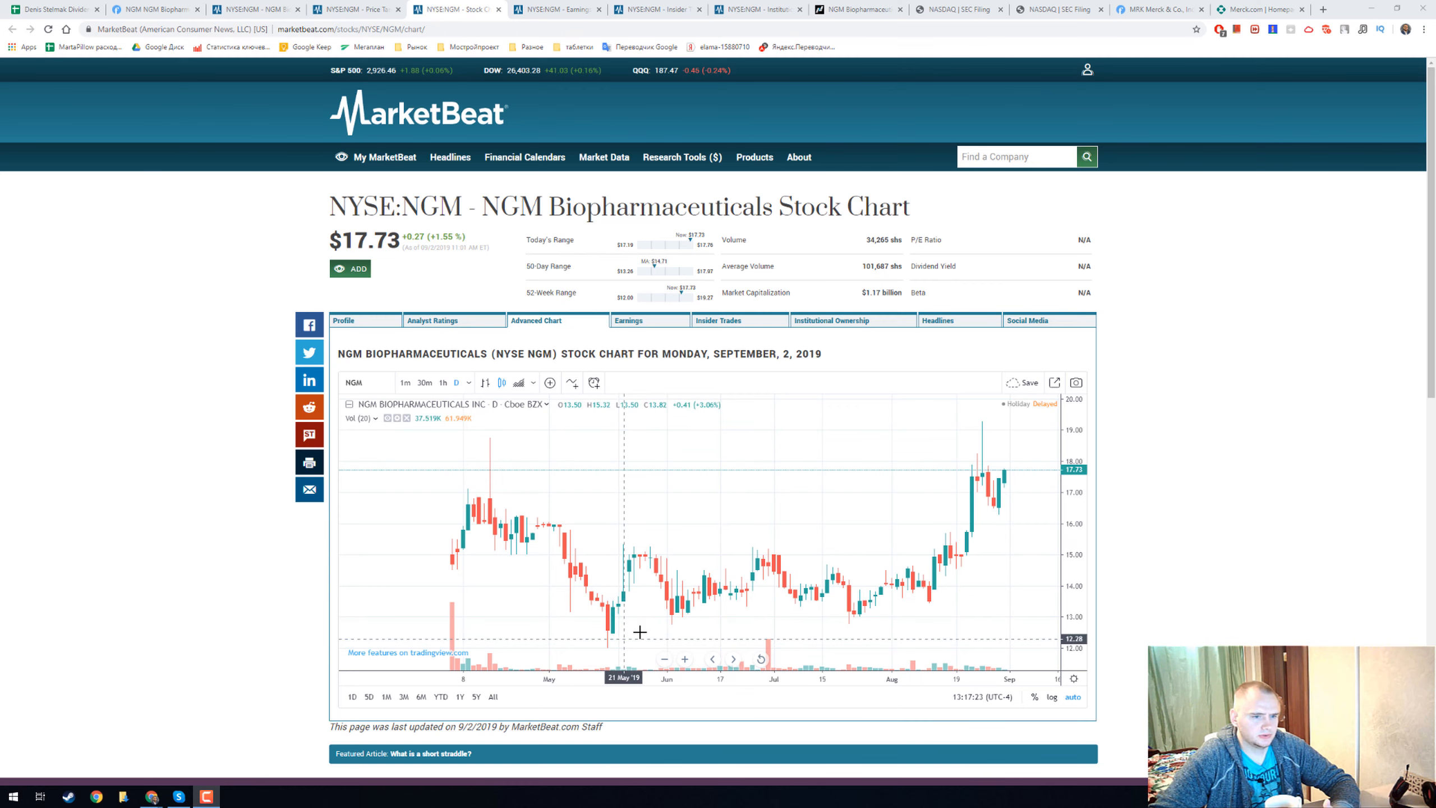
Review NGM's quarterly earnings history and insider trading activity on MarketBeat
left_click(627, 321)
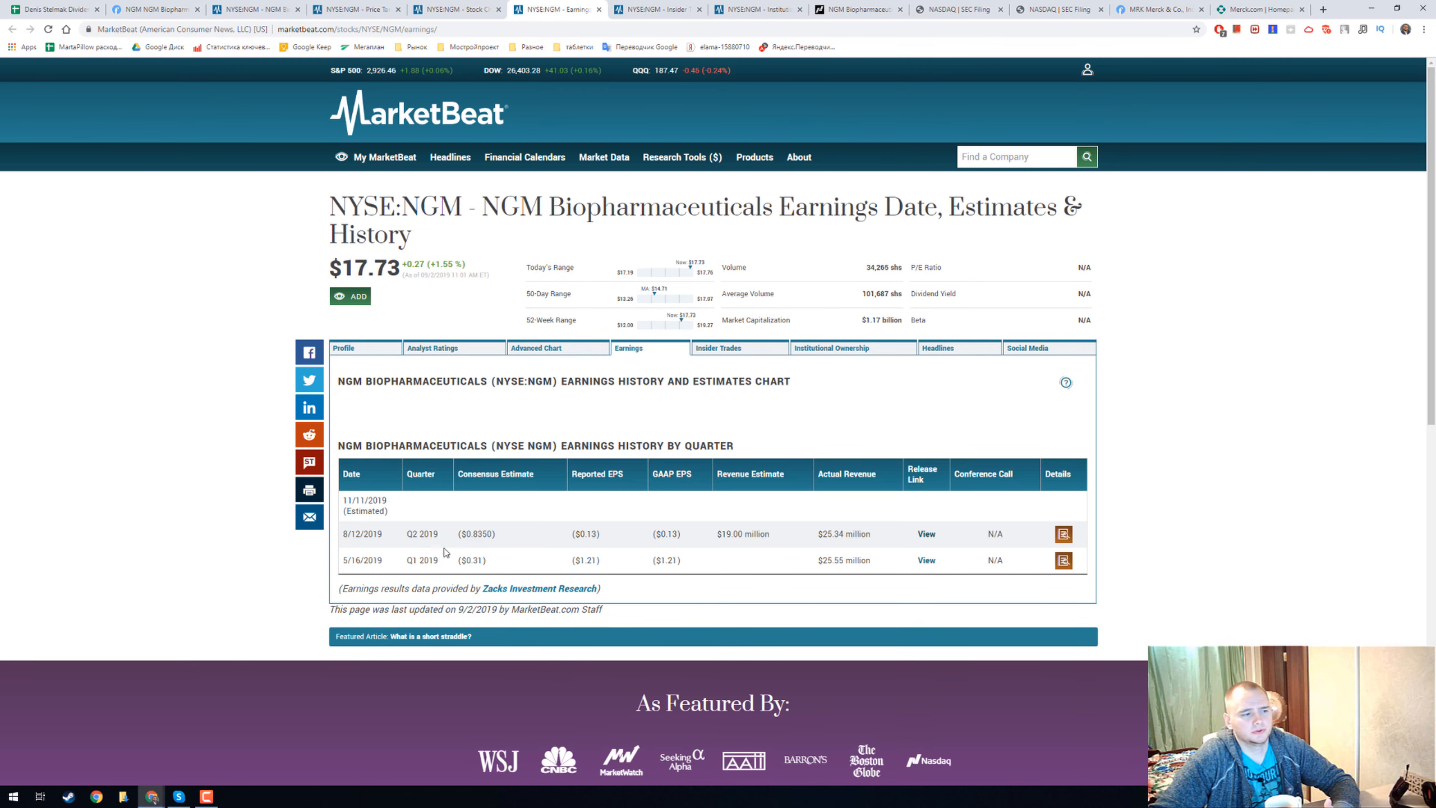
mouse_move(831, 534)
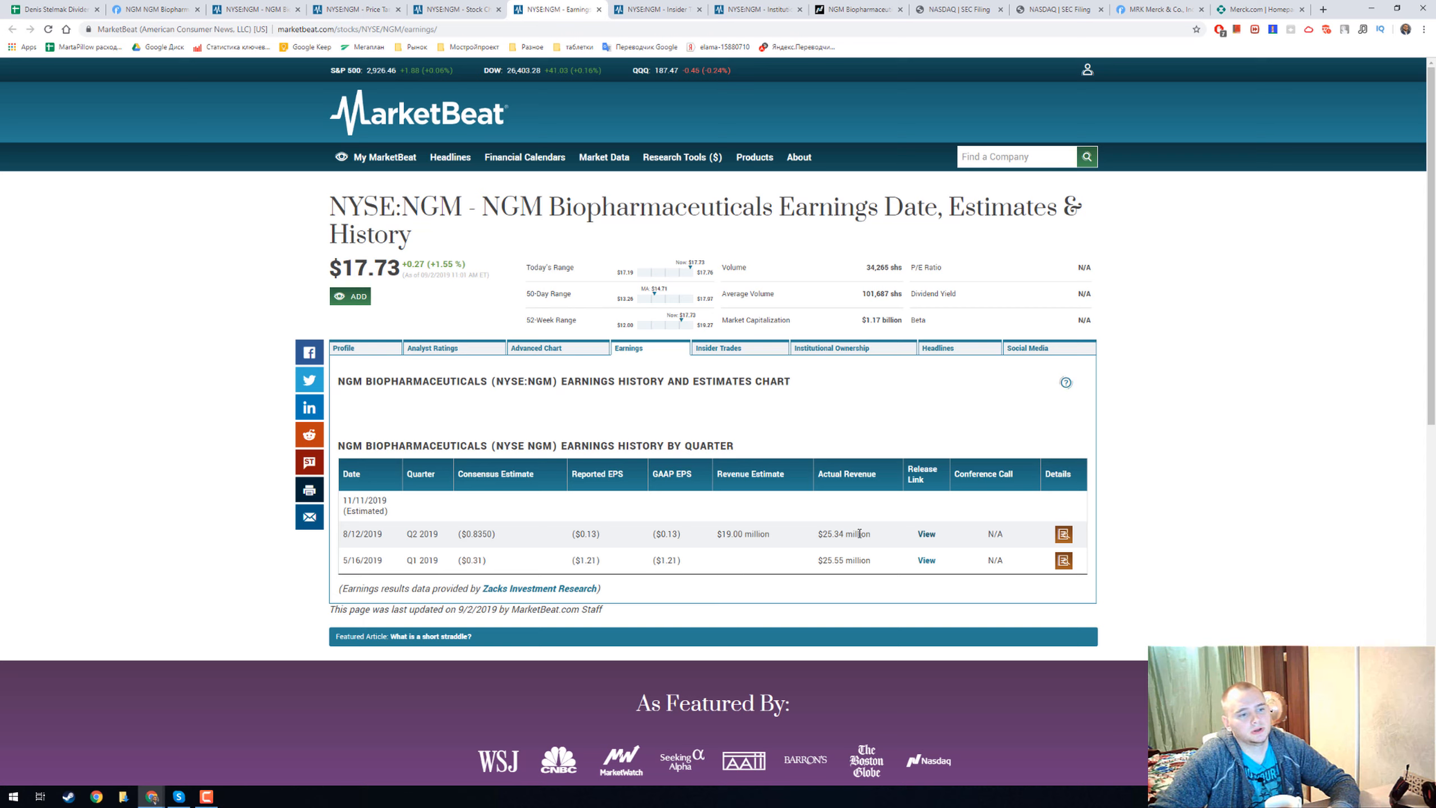
mouse_move(838, 545)
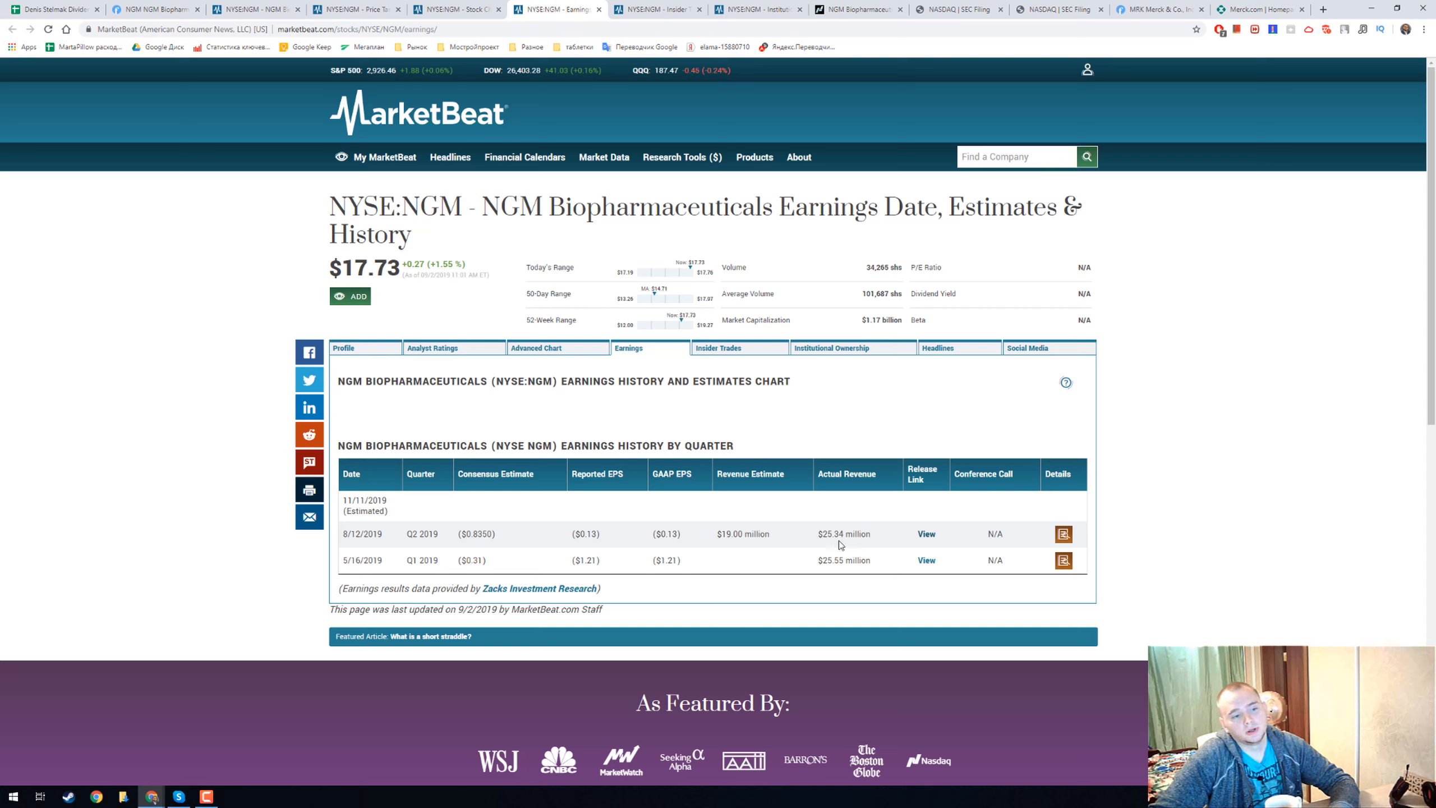
mouse_move(655, 9)
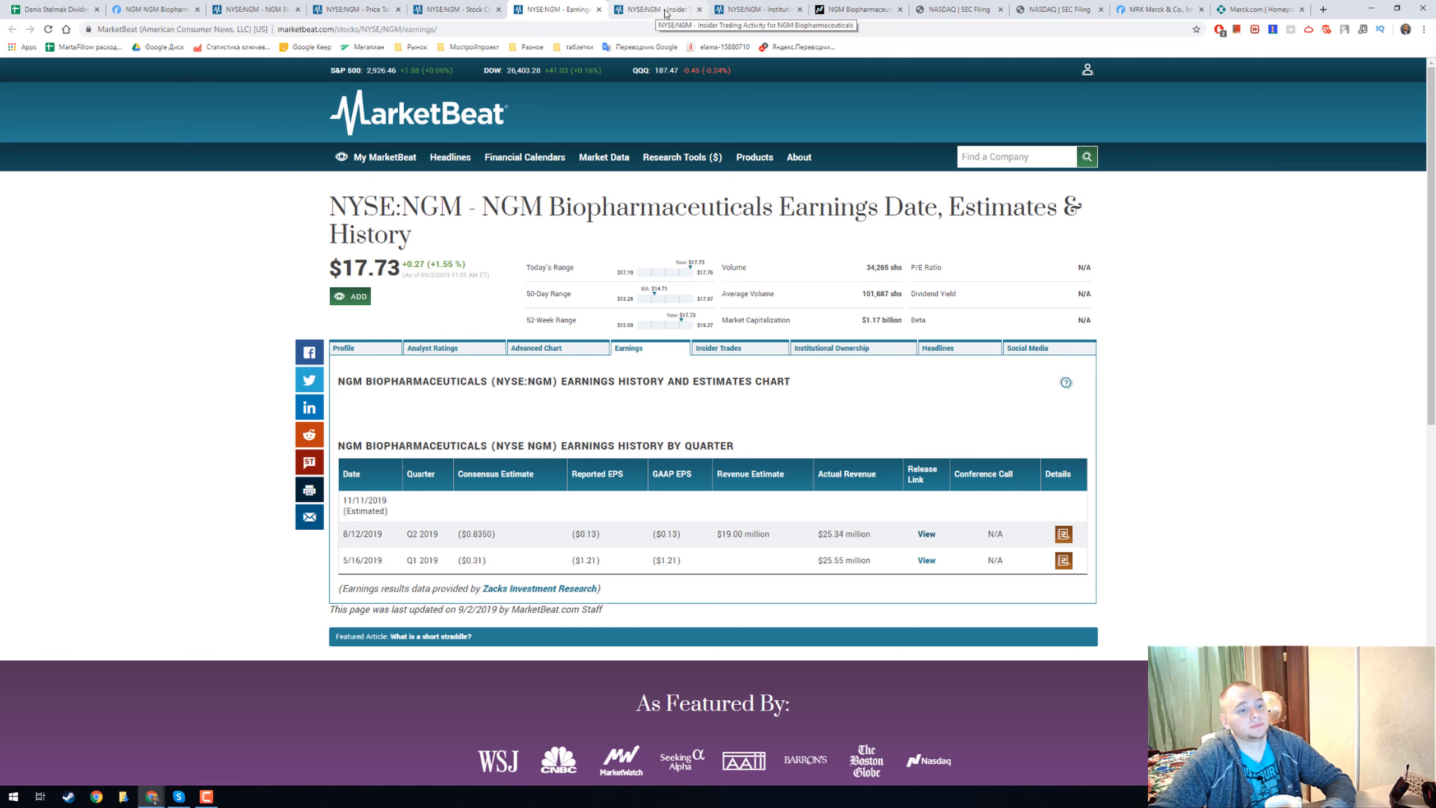
left_click(655, 9)
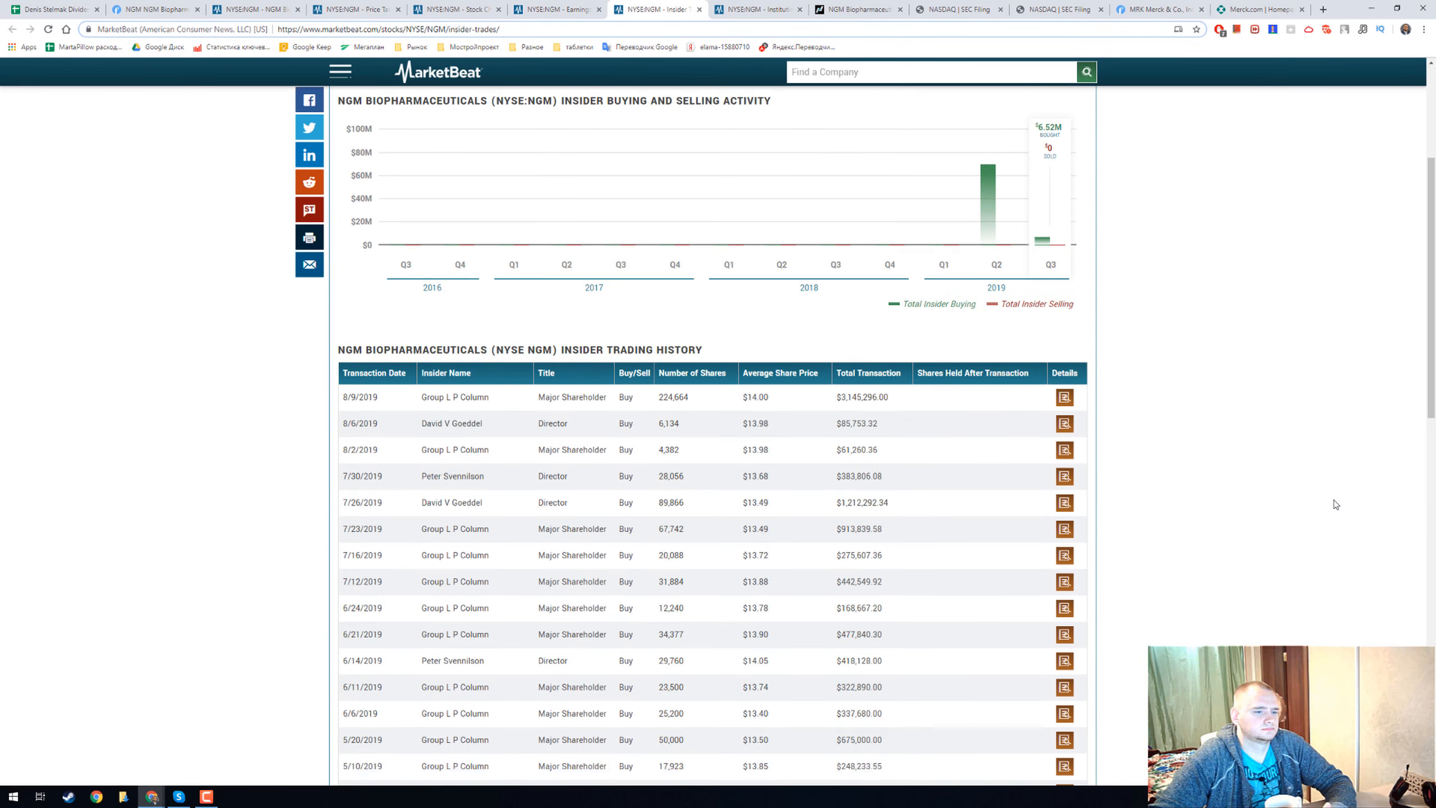
scroll("down", 3)
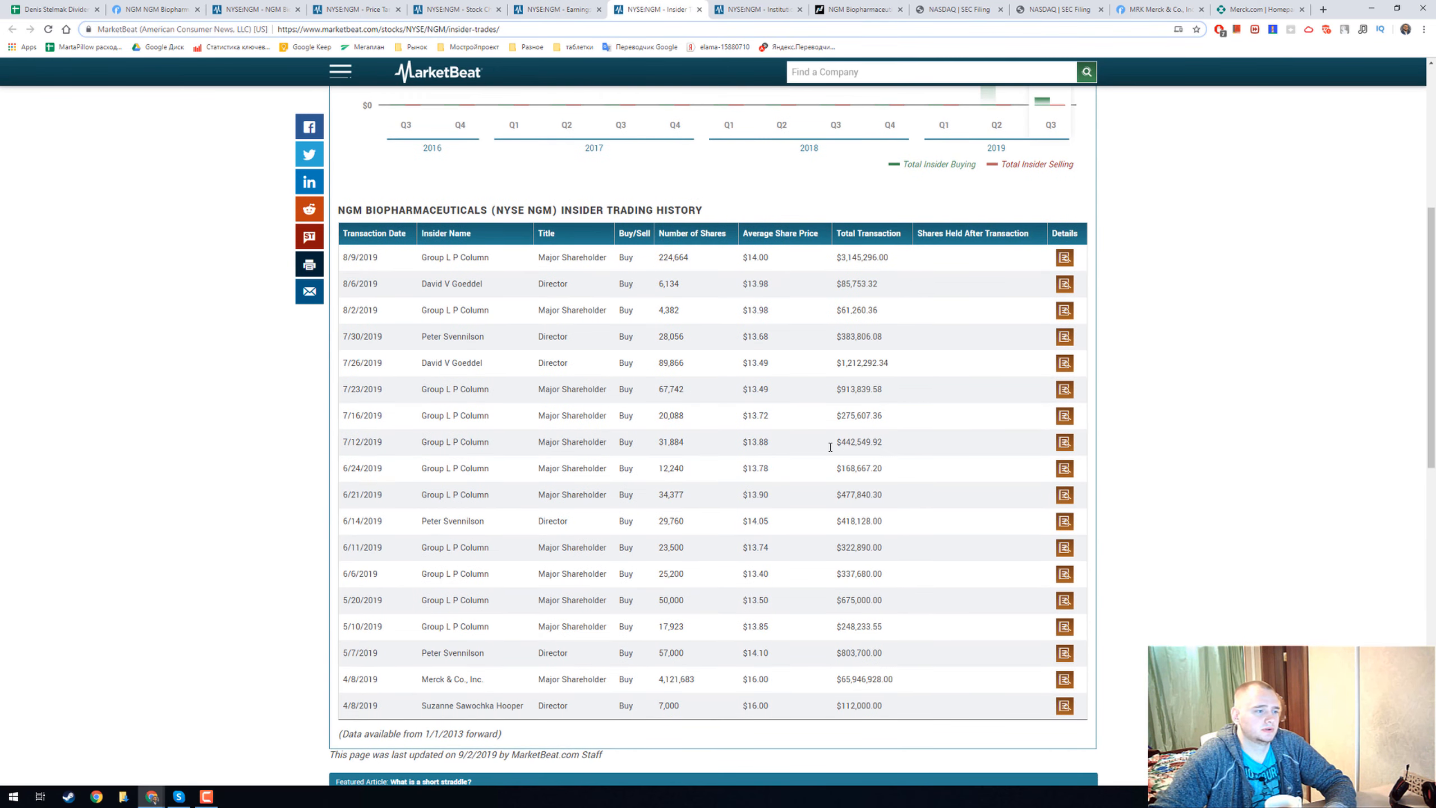
scroll("up", 3)
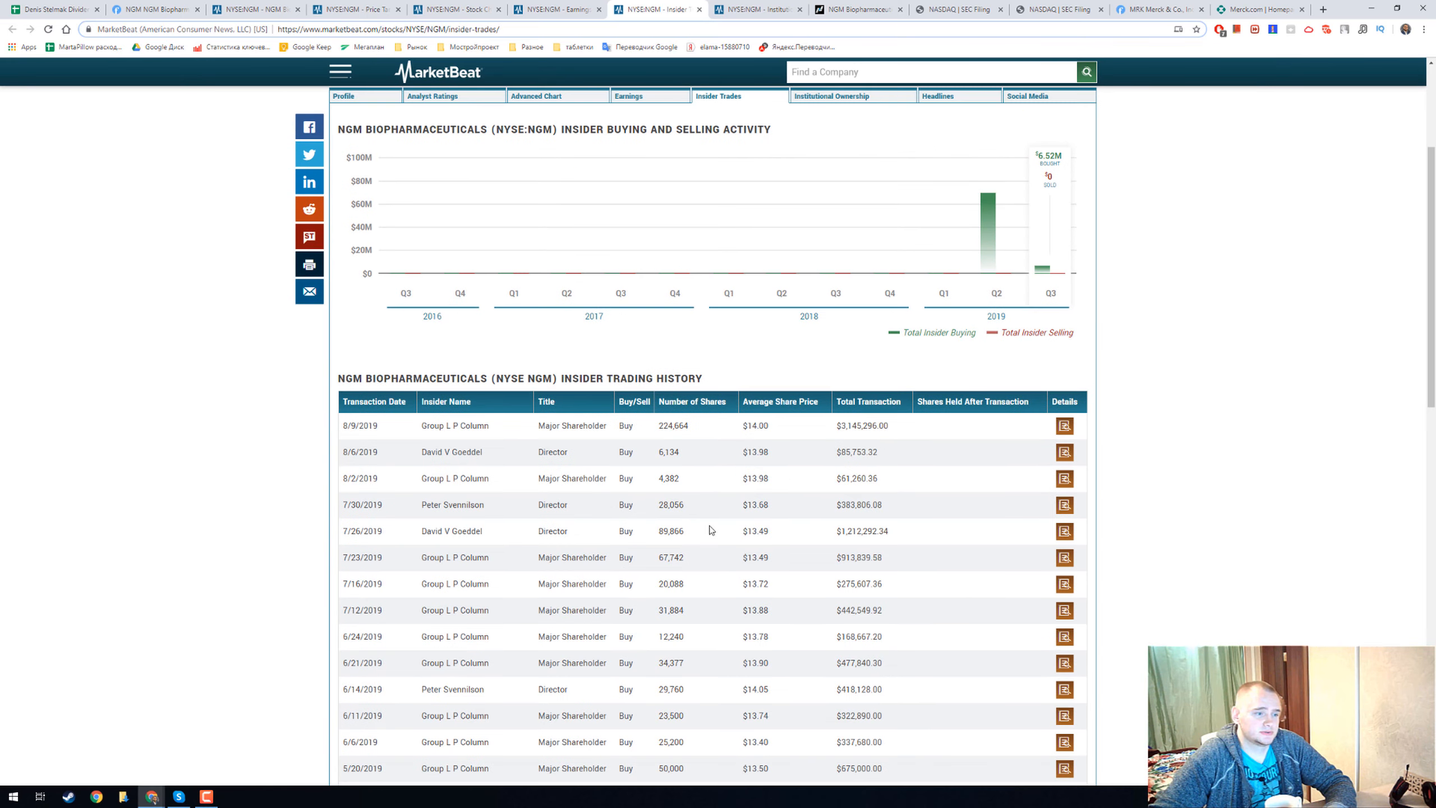
Look through the institutions holding NGM shares on the ownership page
left_click(830, 96)
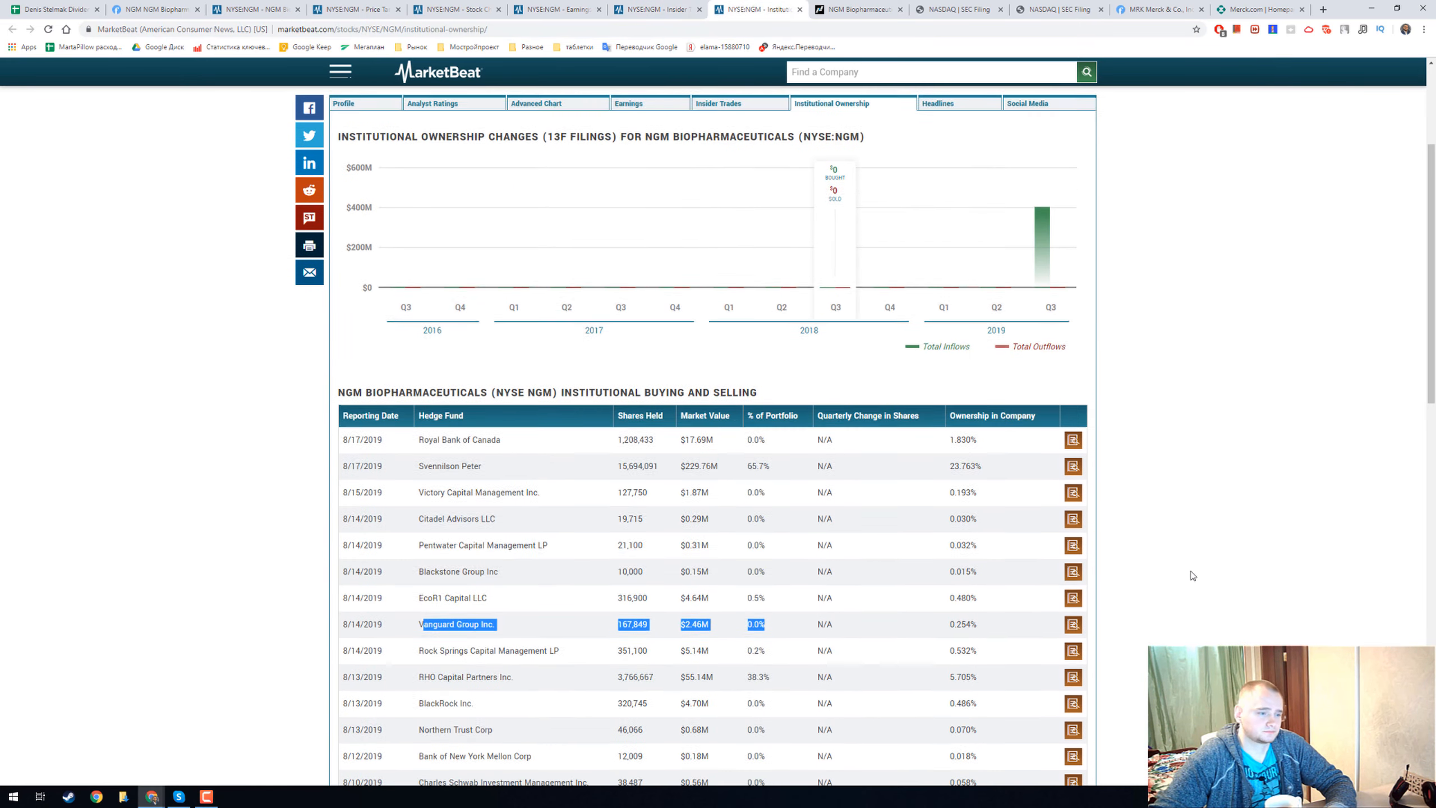
scroll("down", 3)
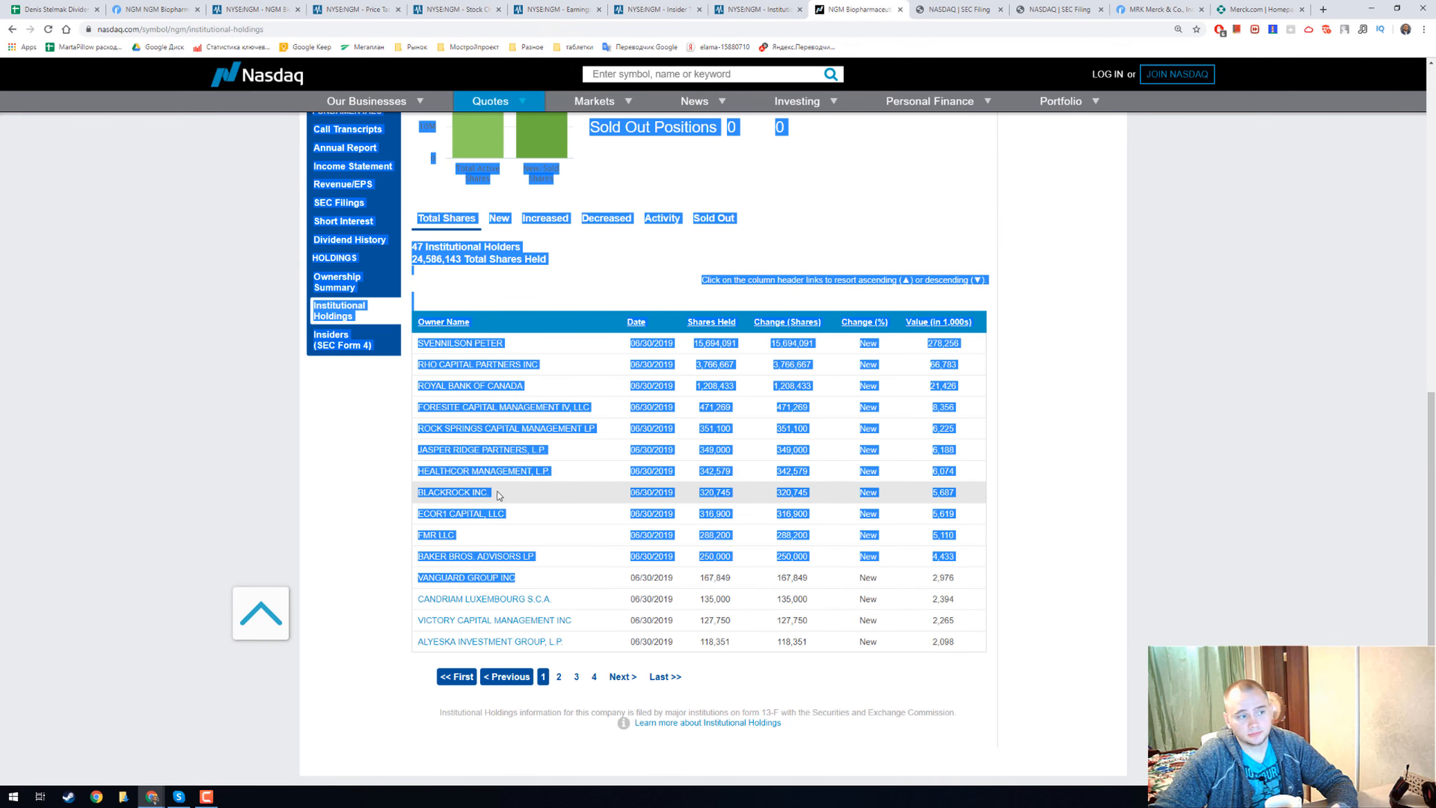
Scroll up to Nasdaq's 13F summary: 37.23% institutional ownership across 47 holders
scroll("up", 3)
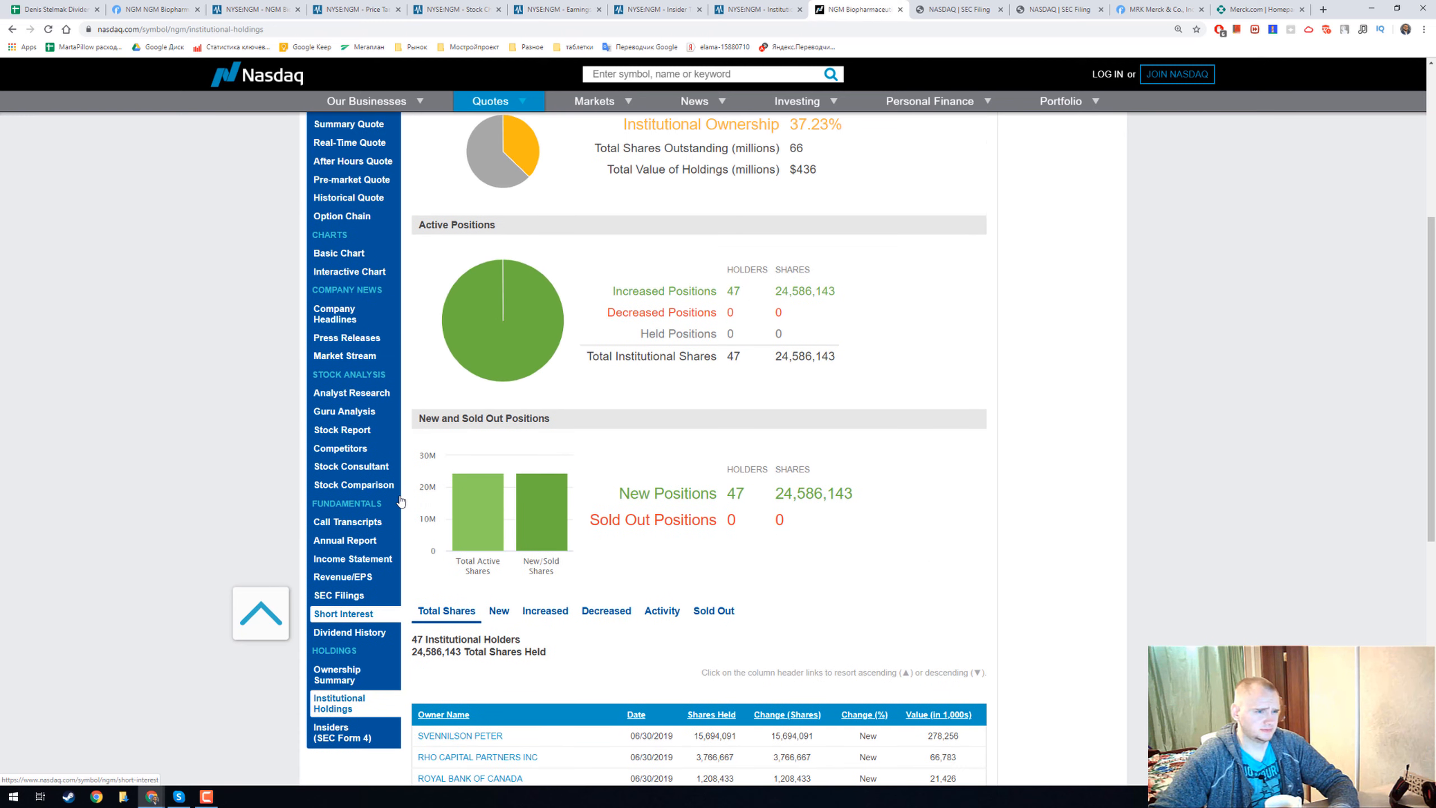
scroll("up", 3)
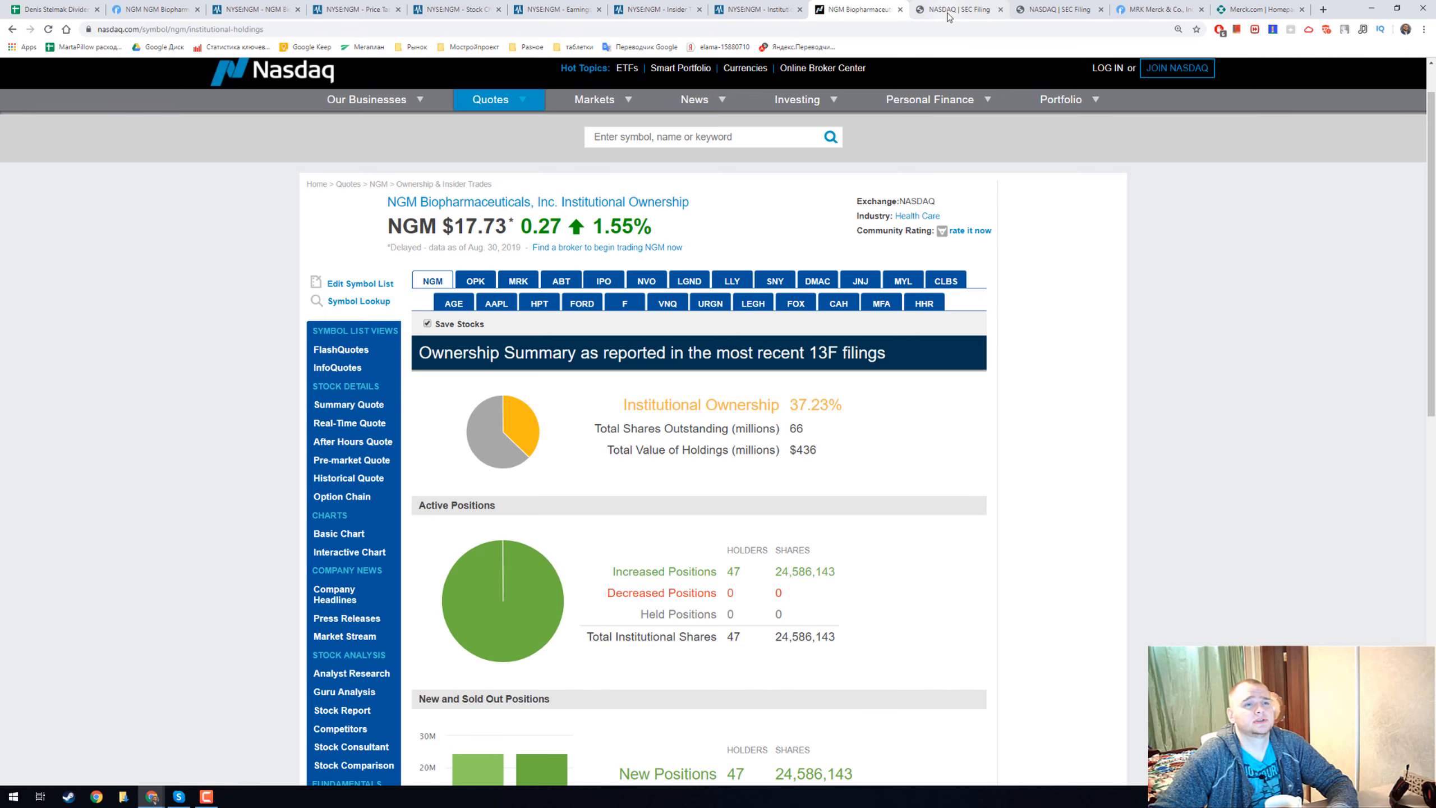
In NGM's 10-Q dated 8/12/2019, pick out the $16.00 IPO offering price and read on
left_click(959, 9)
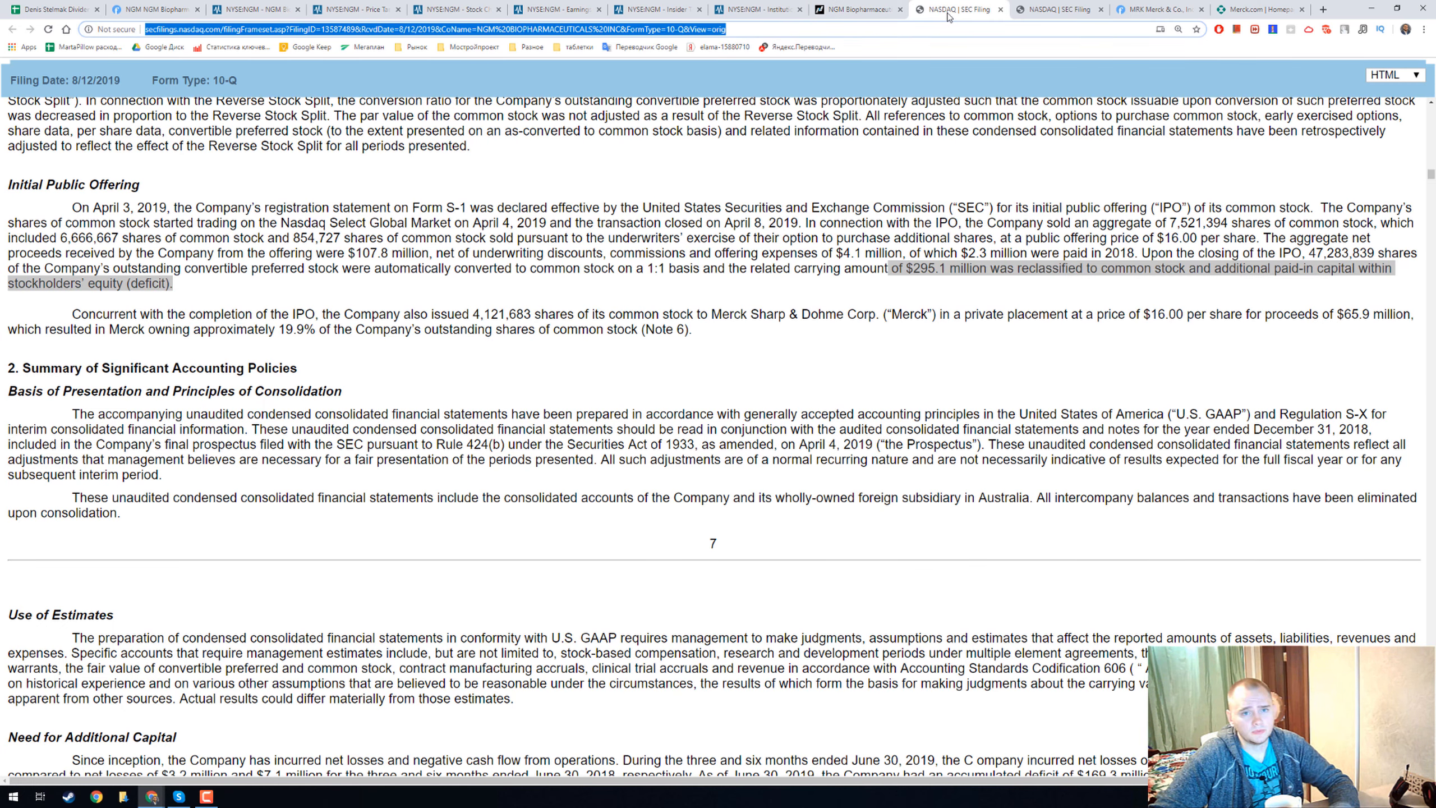
mouse_move(898, 385)
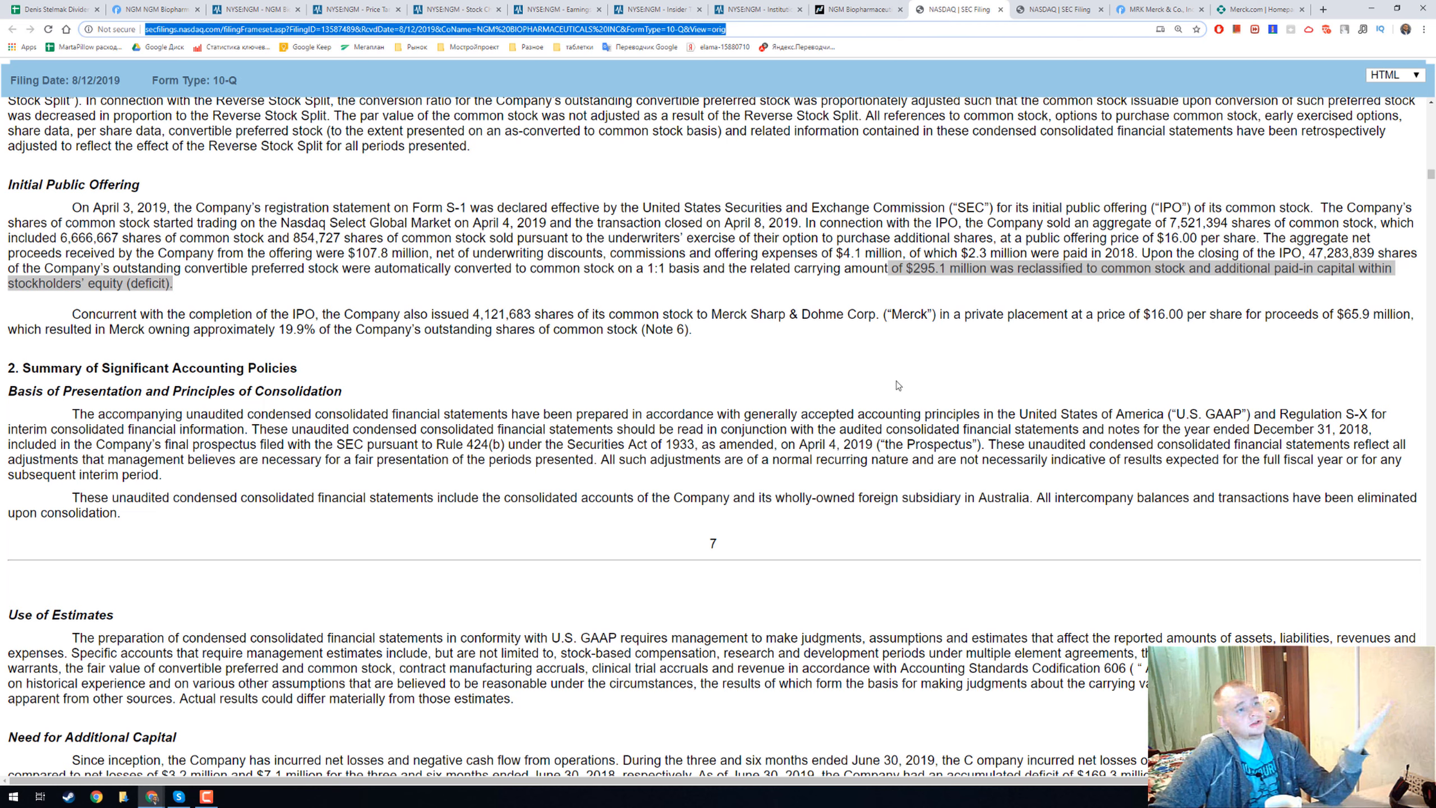
mouse_move(887, 388)
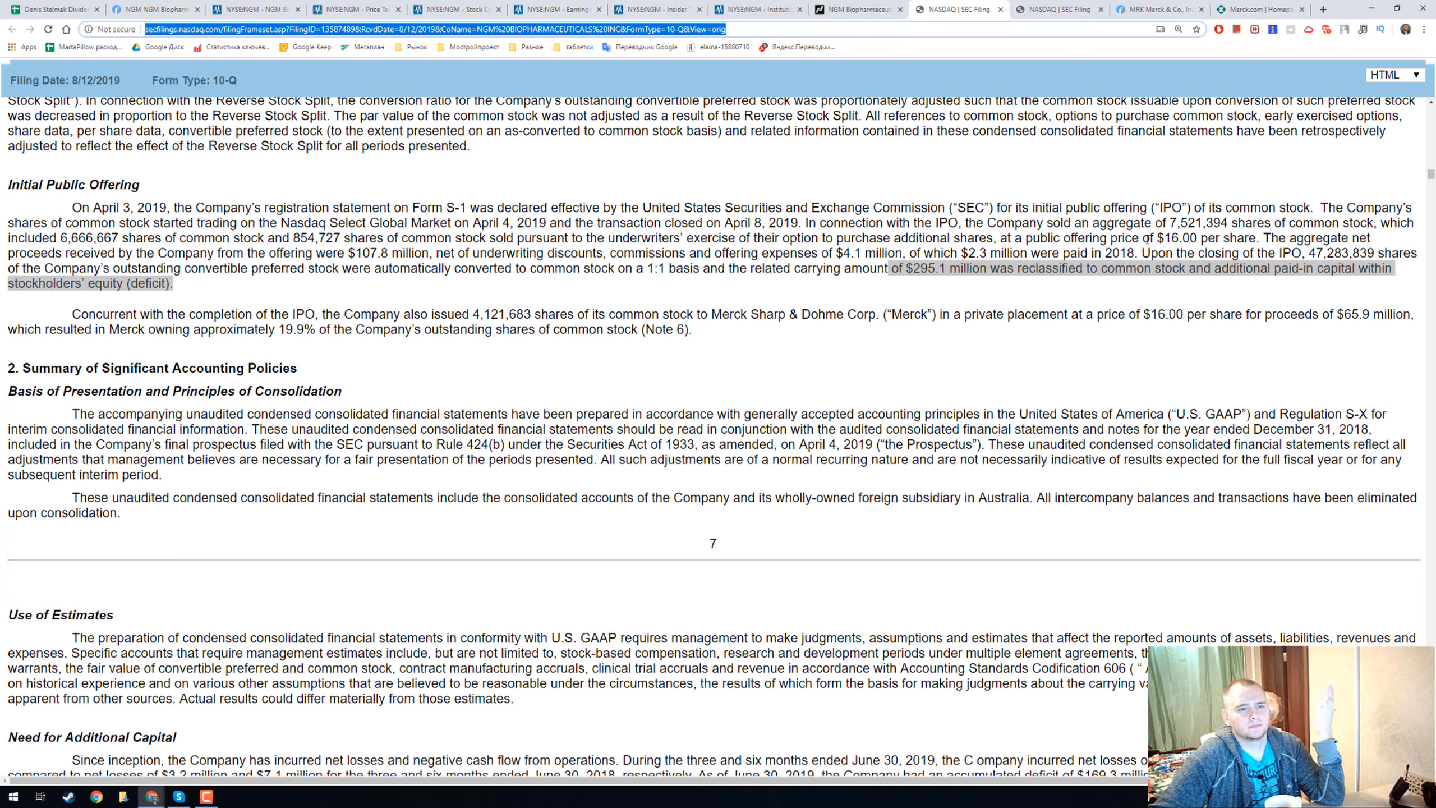
double_click(1159, 236)
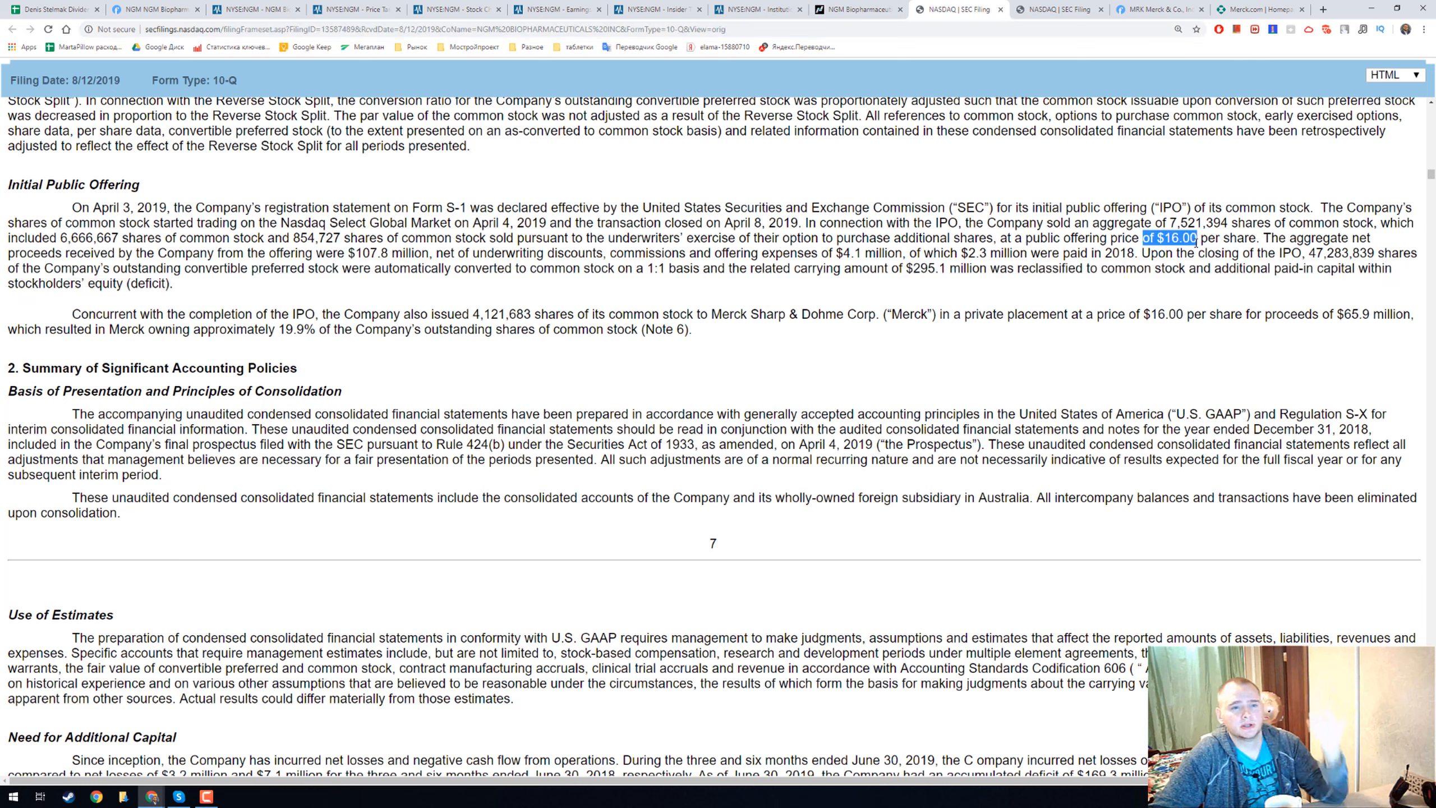
mouse_move(847, 287)
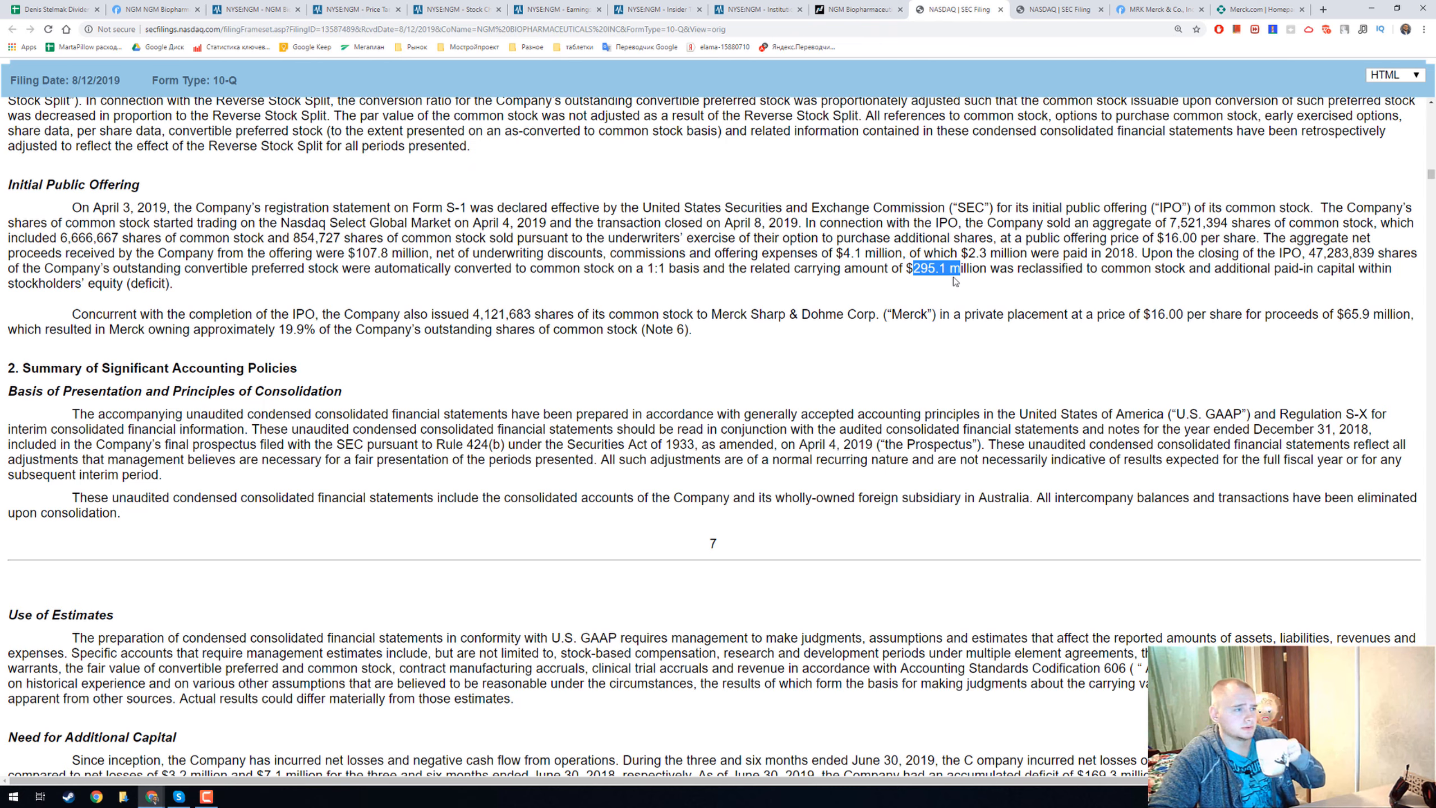
scroll("down", 3)
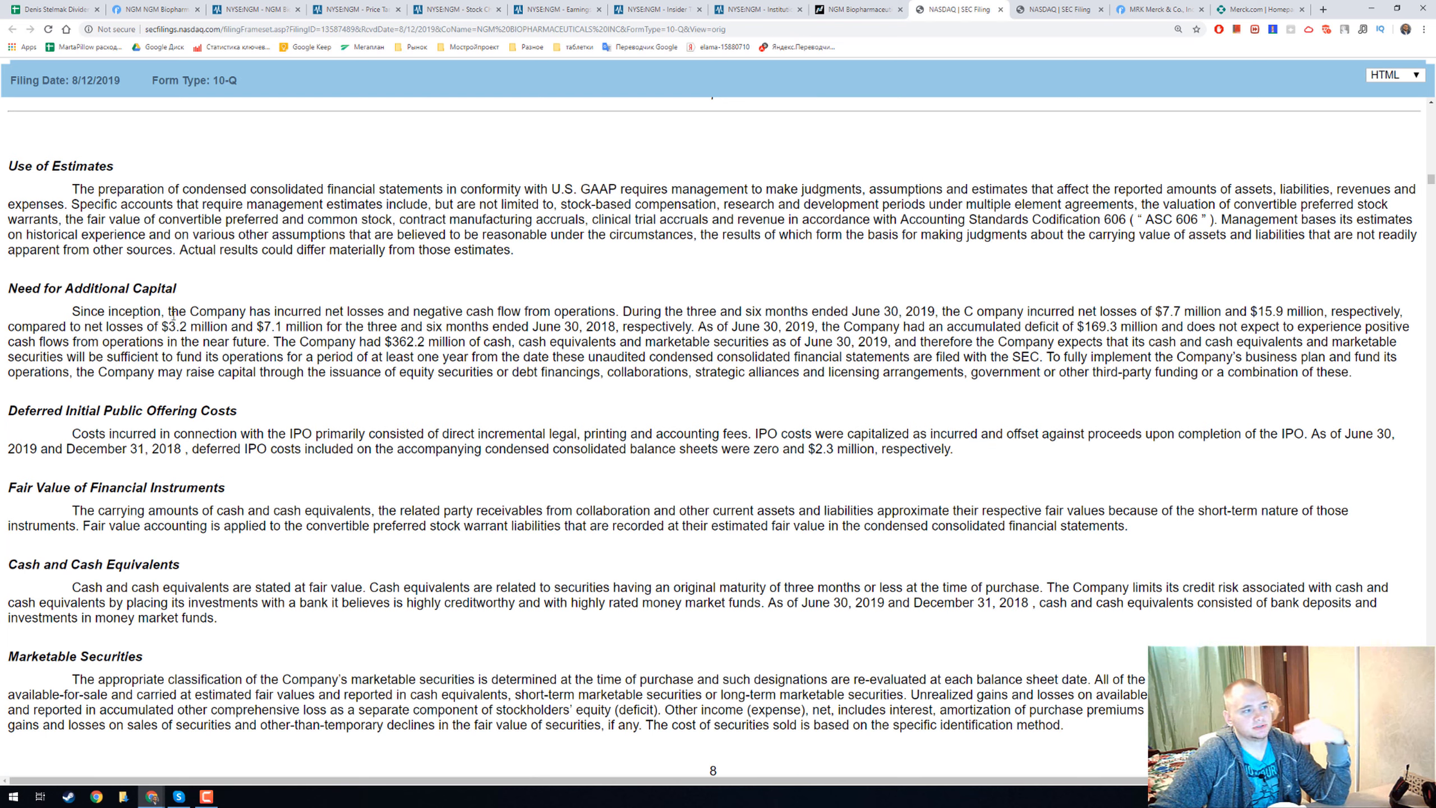
Select text while moving toward the 10-Q's Merck collaboration note
left_click_drag(46, 288, 177, 288)
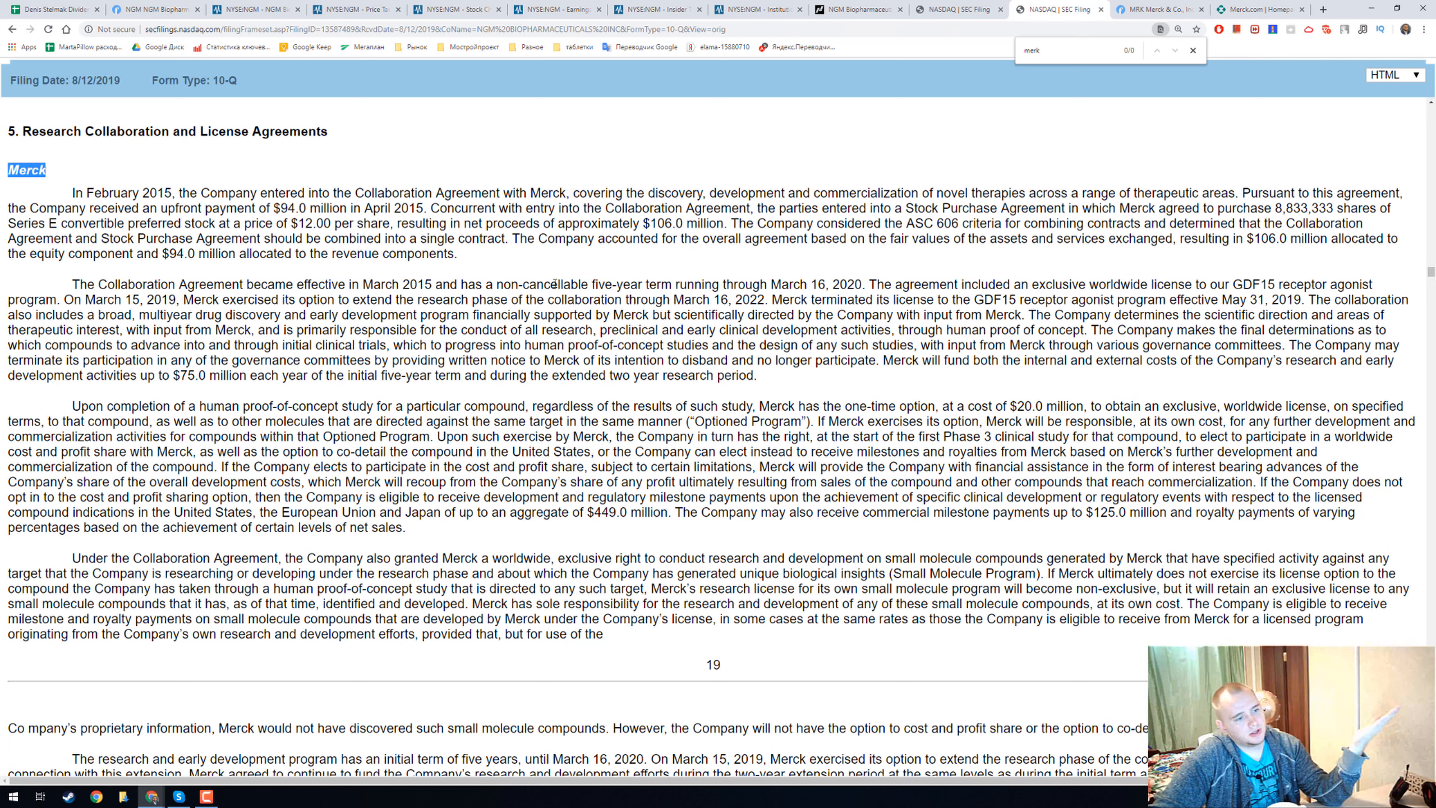
mouse_move(182, 95)
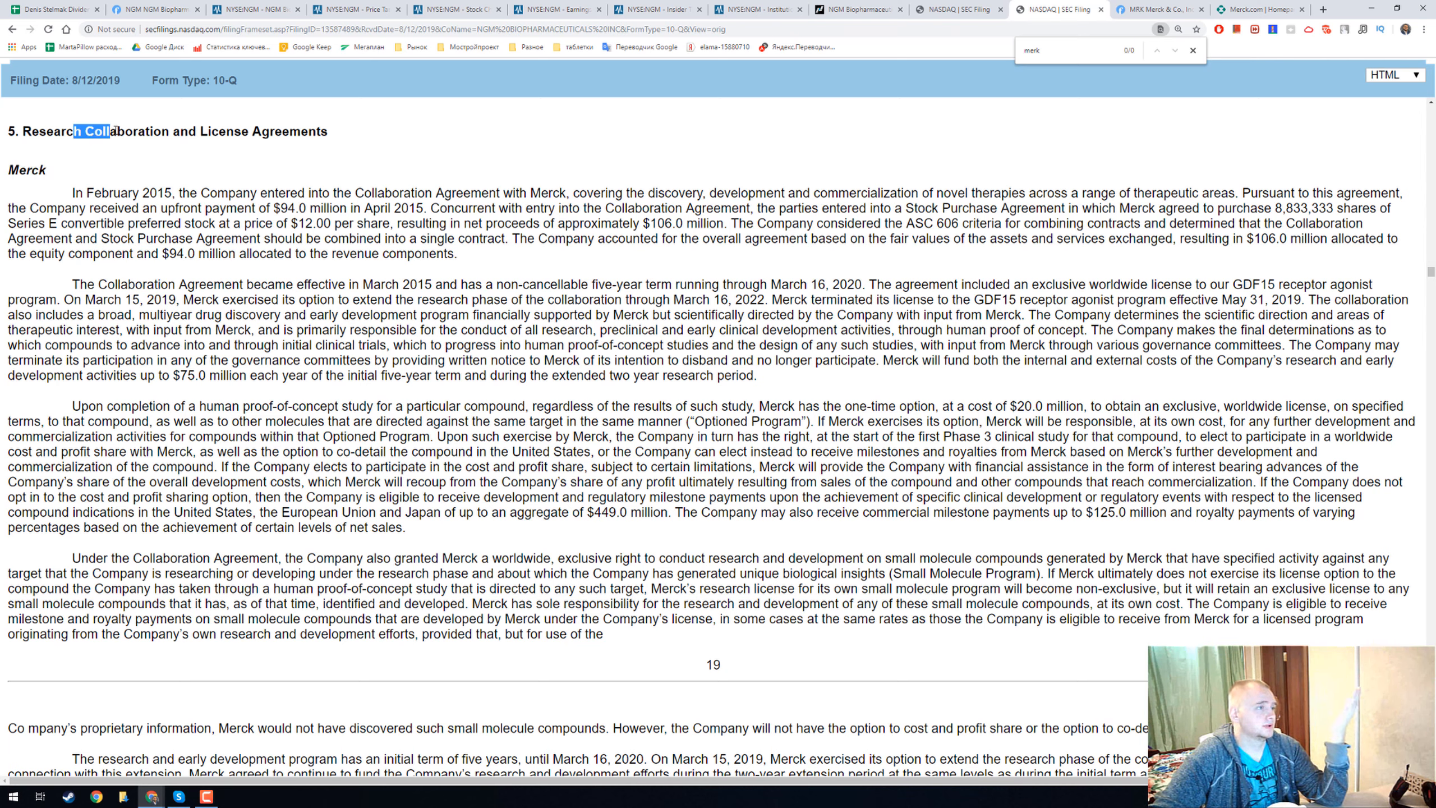
Mark the $449.0 million aggregate Merck milestone payments, then return to MarketBeat's chart
left_click_drag(101, 131, 326, 132)
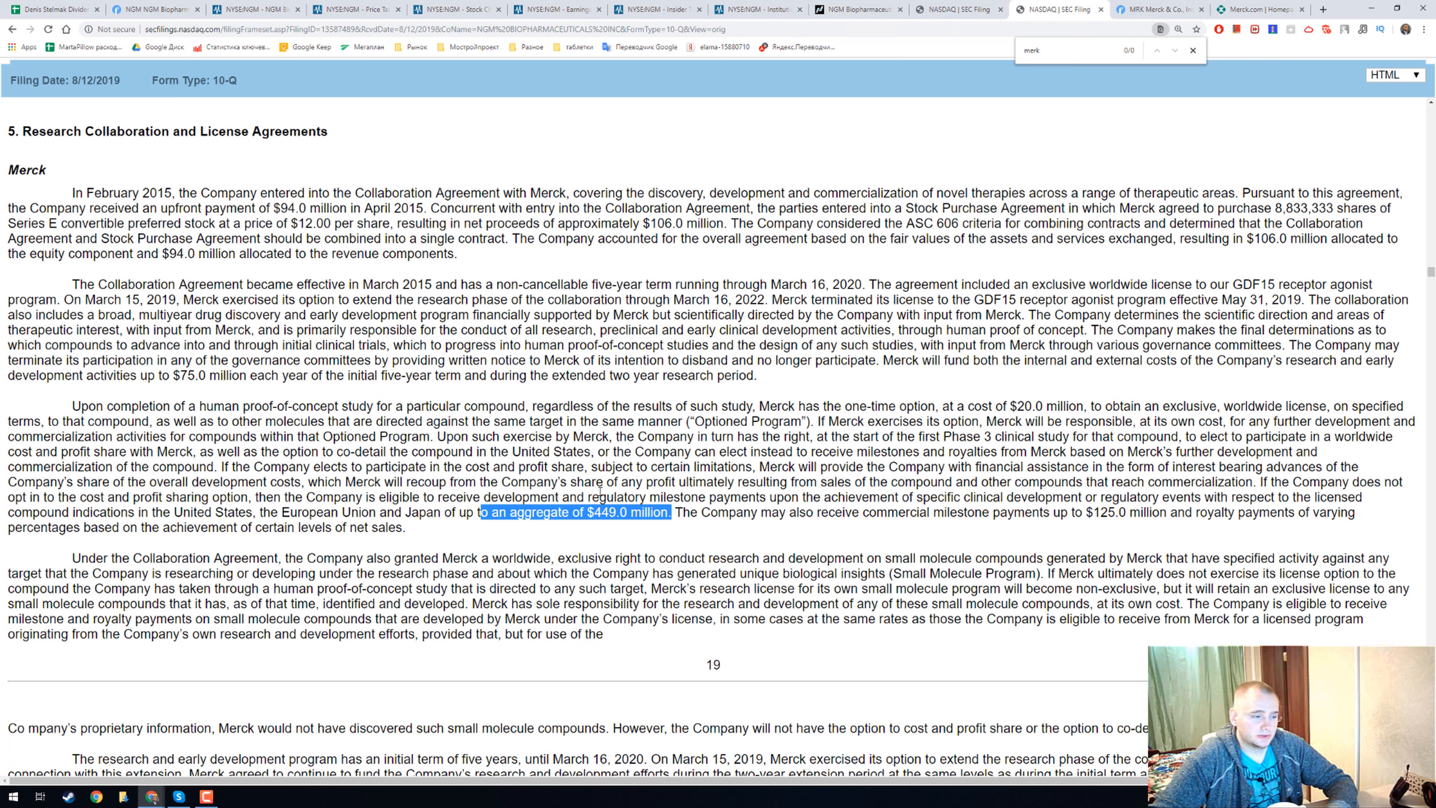
scroll("down", 3)
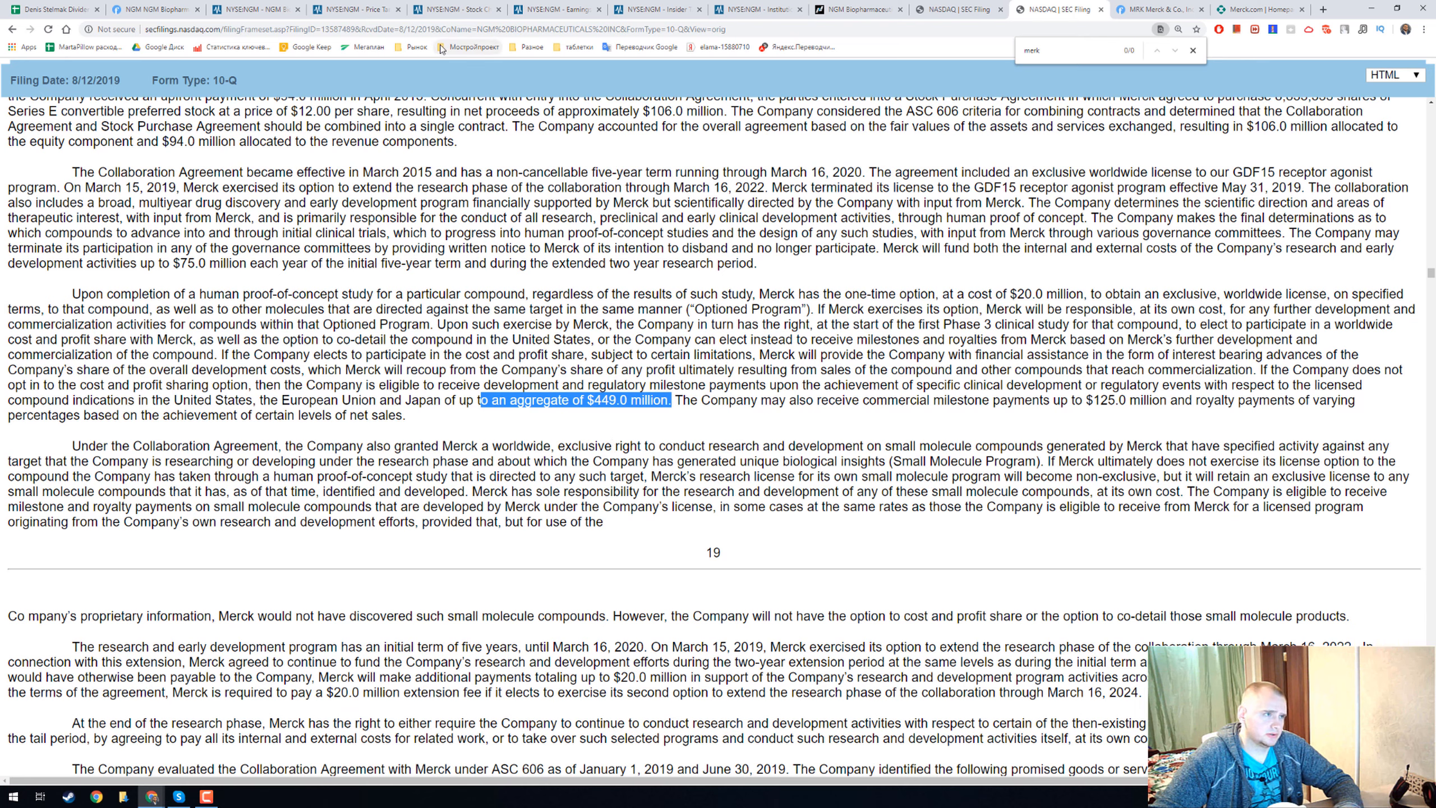
mouse_move(558, 10)
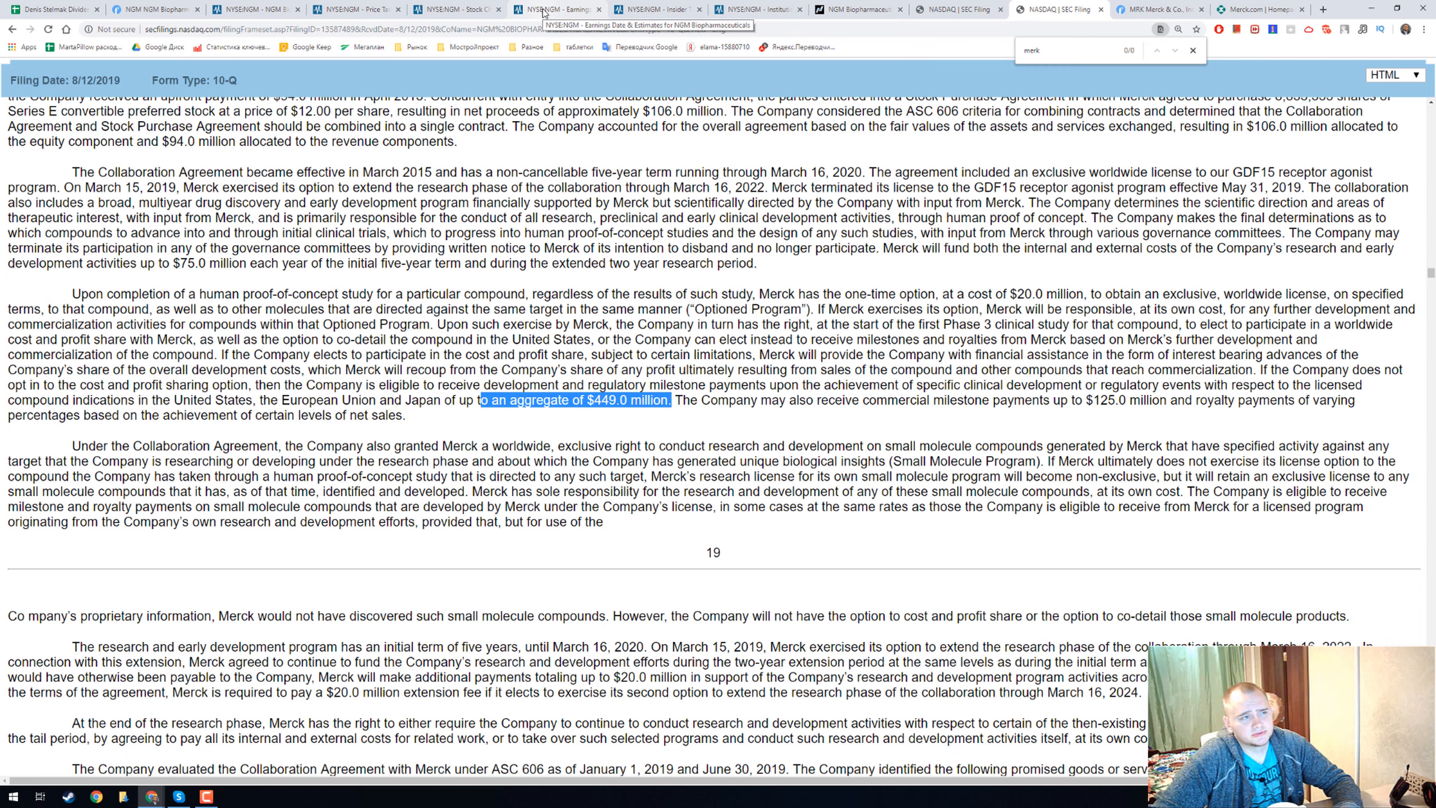
left_click(455, 9)
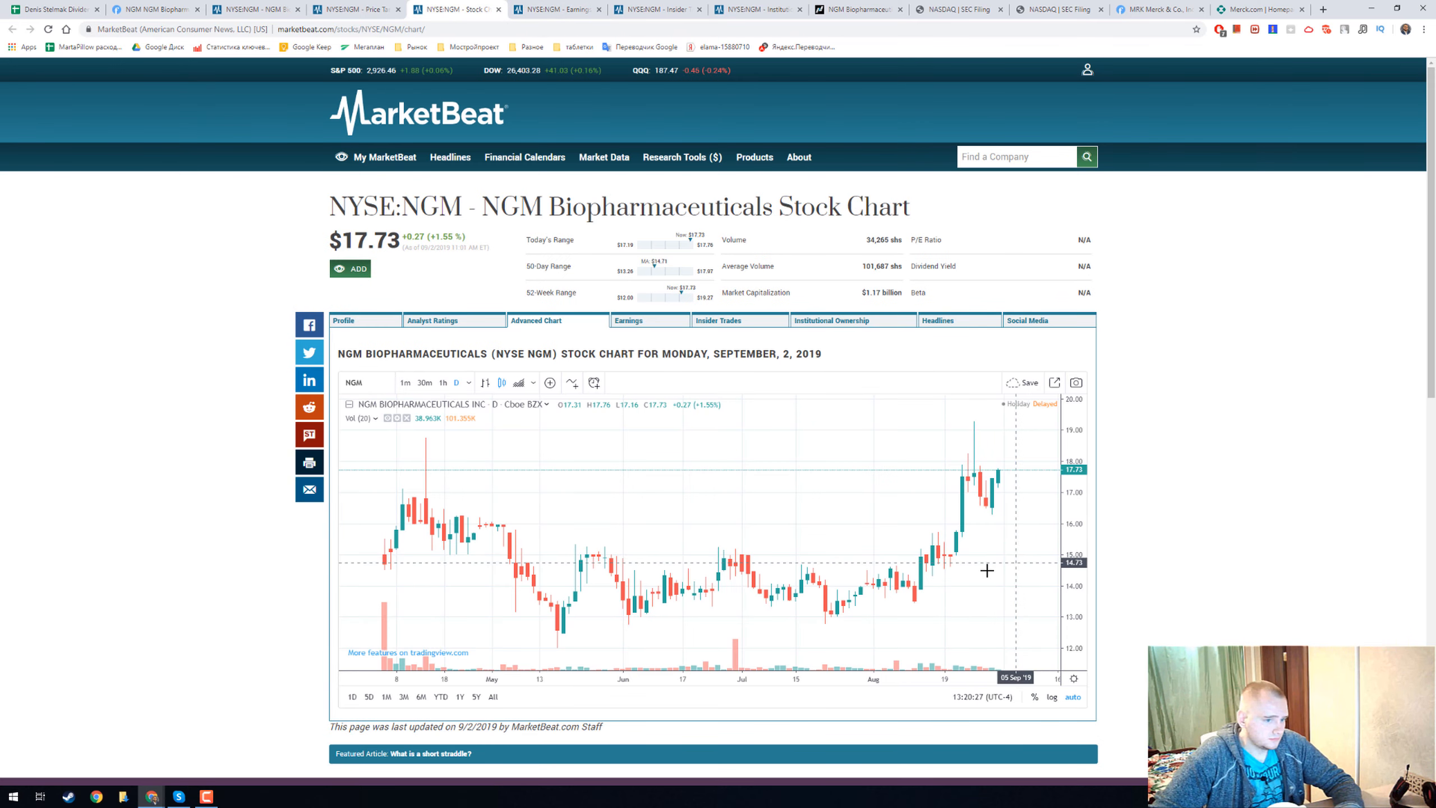
mouse_move(631, 558)
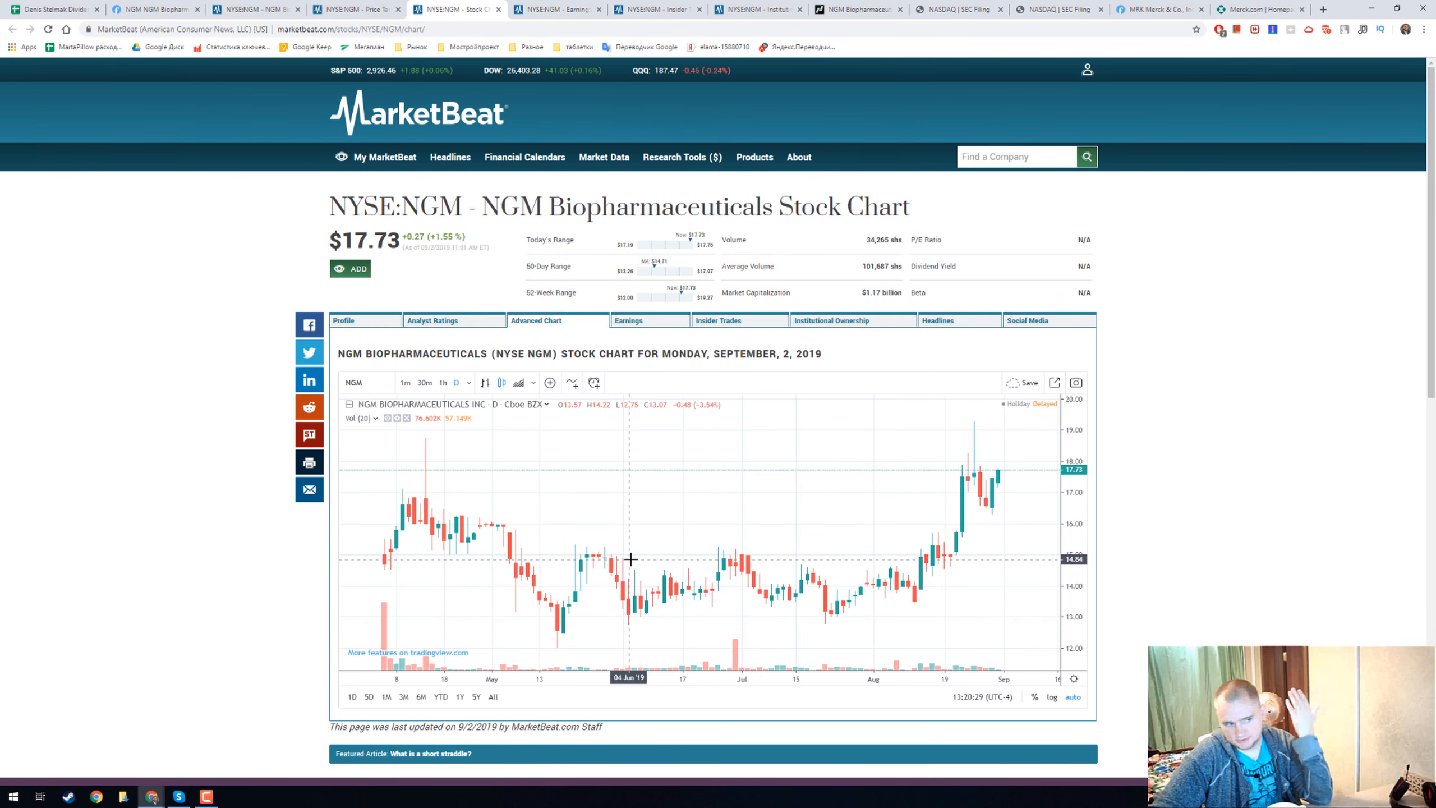
mouse_move(719, 562)
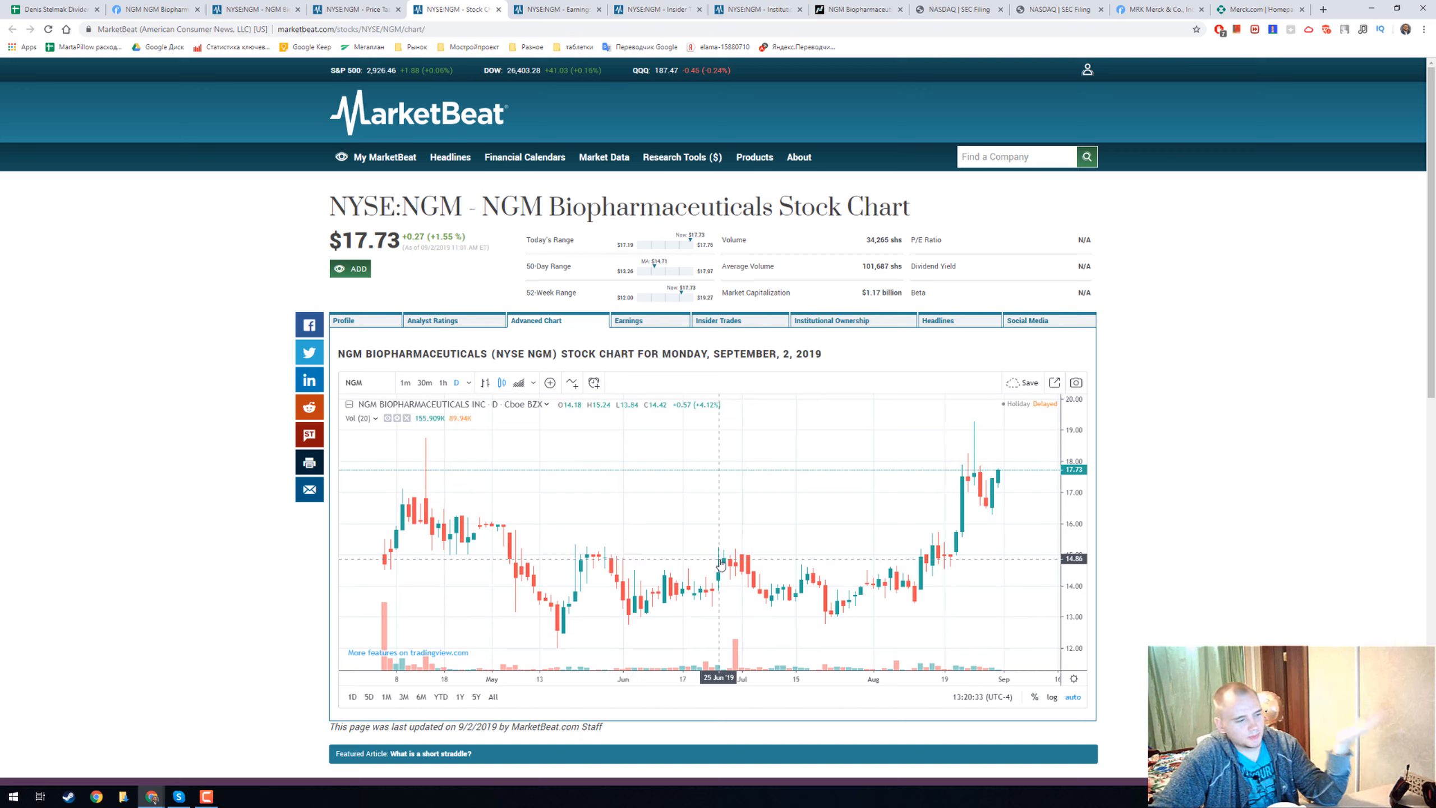
mouse_move(422, 64)
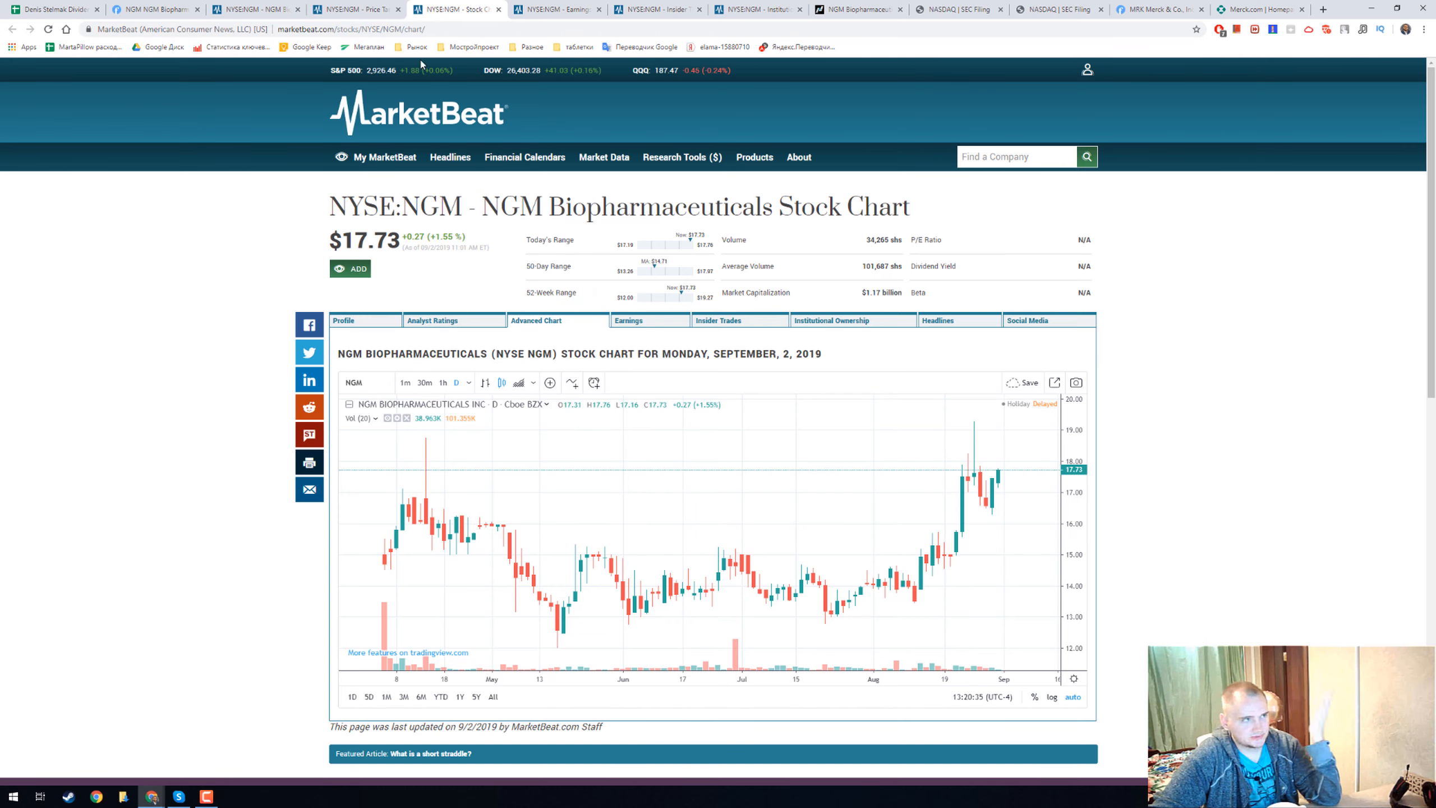
Go back to the Finviz NGM quote page after inspecting the candlestick chart
left_click(156, 9)
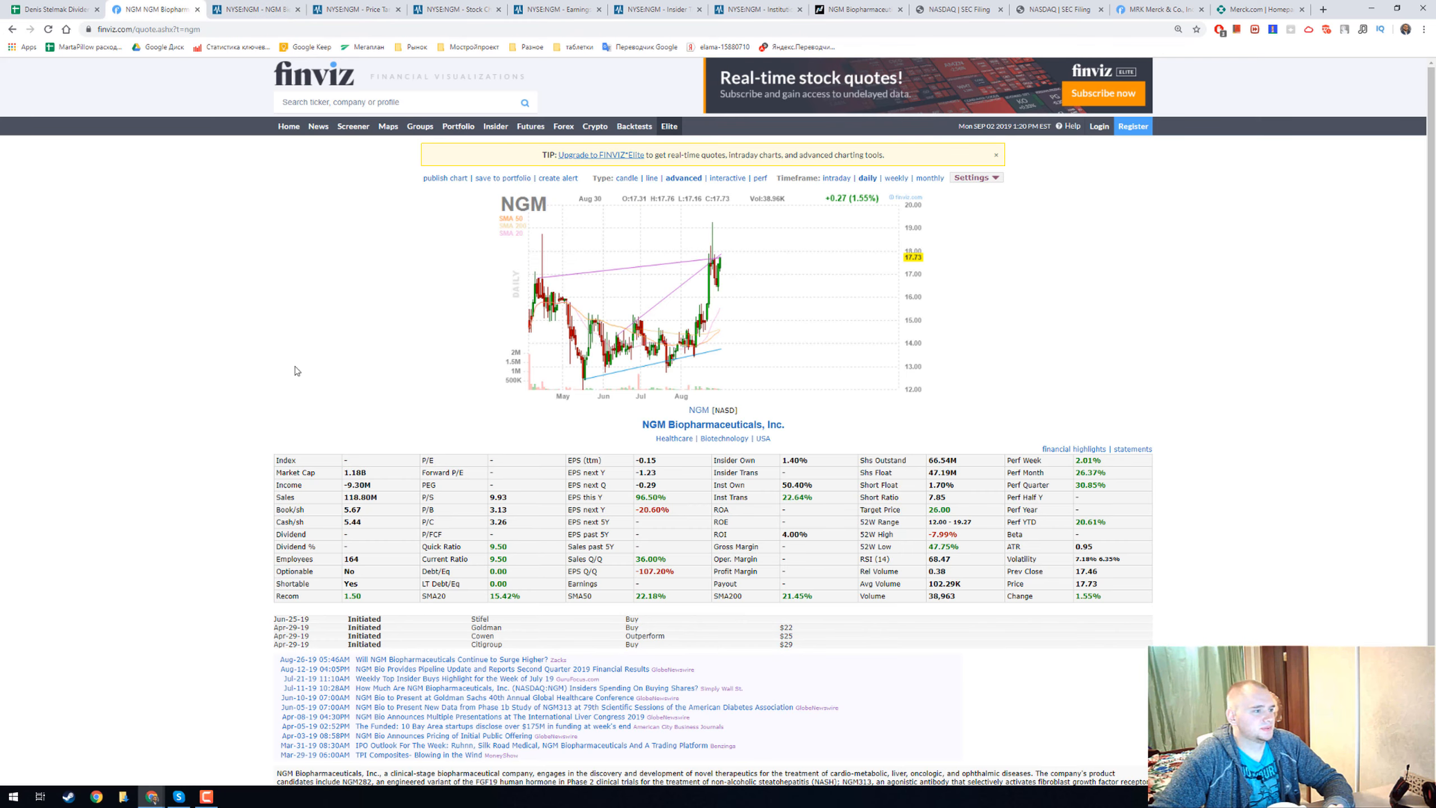
mouse_move(364, 474)
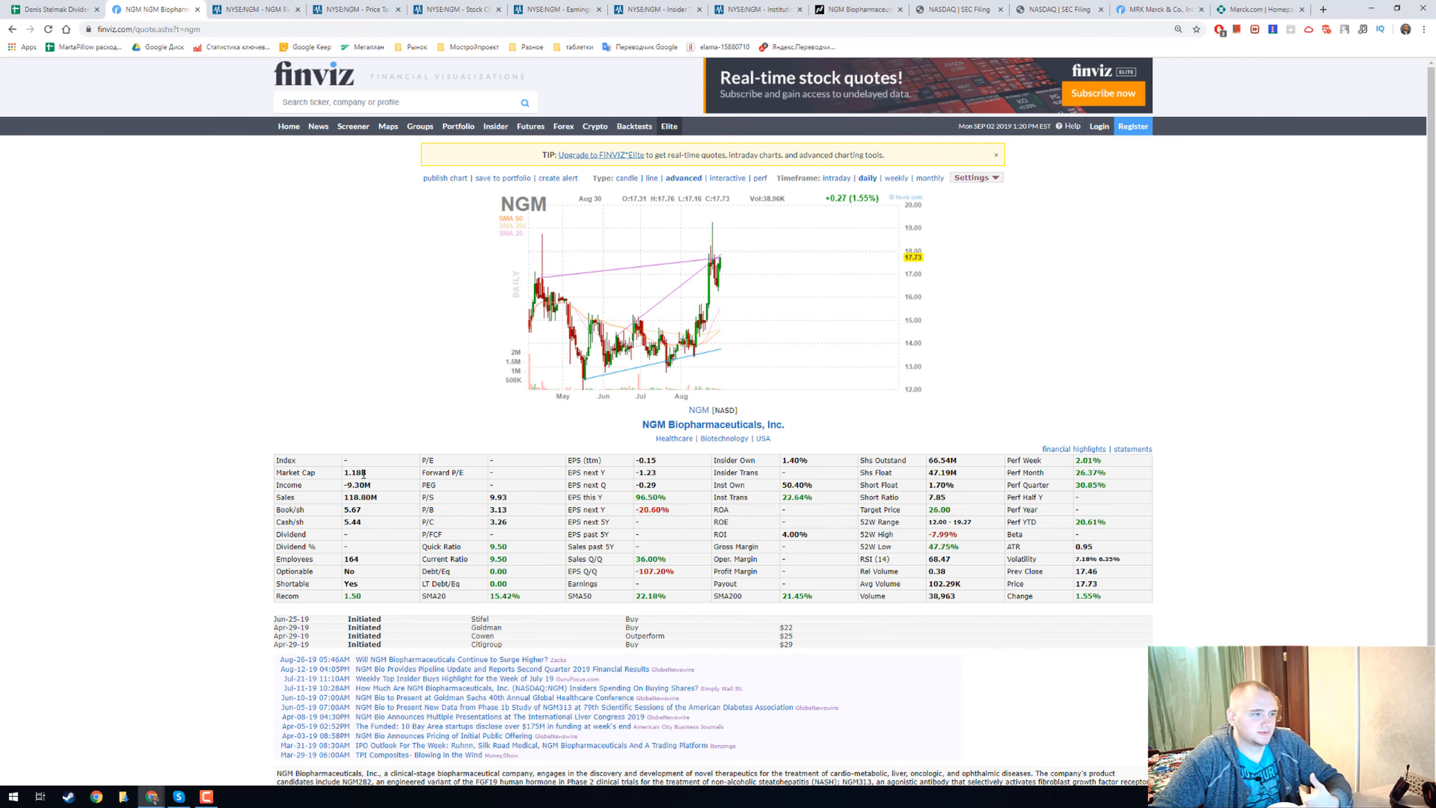
Pick out NGM's 1.18B market cap in the Finviz fundamentals table
double_click(354, 472)
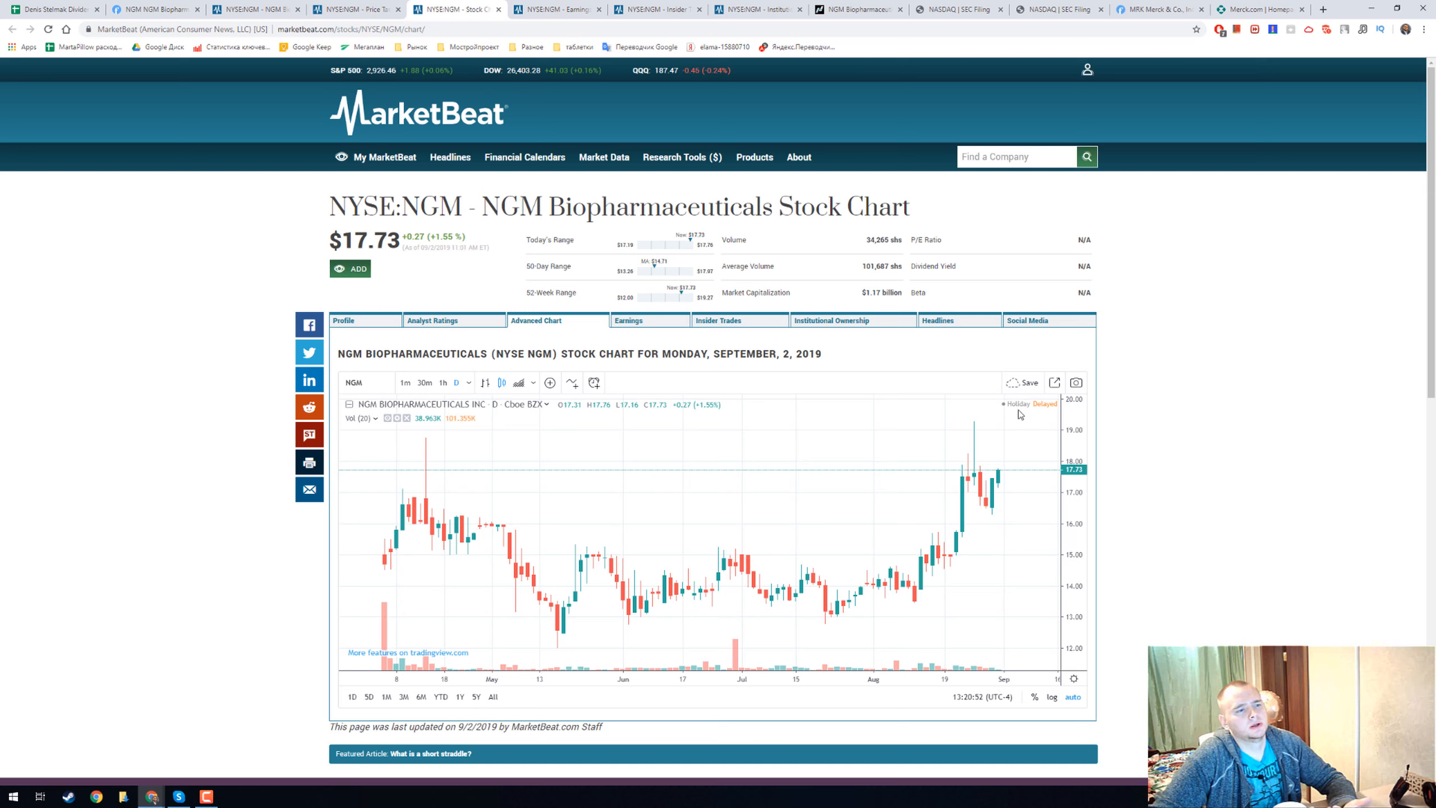
mouse_move(1076, 470)
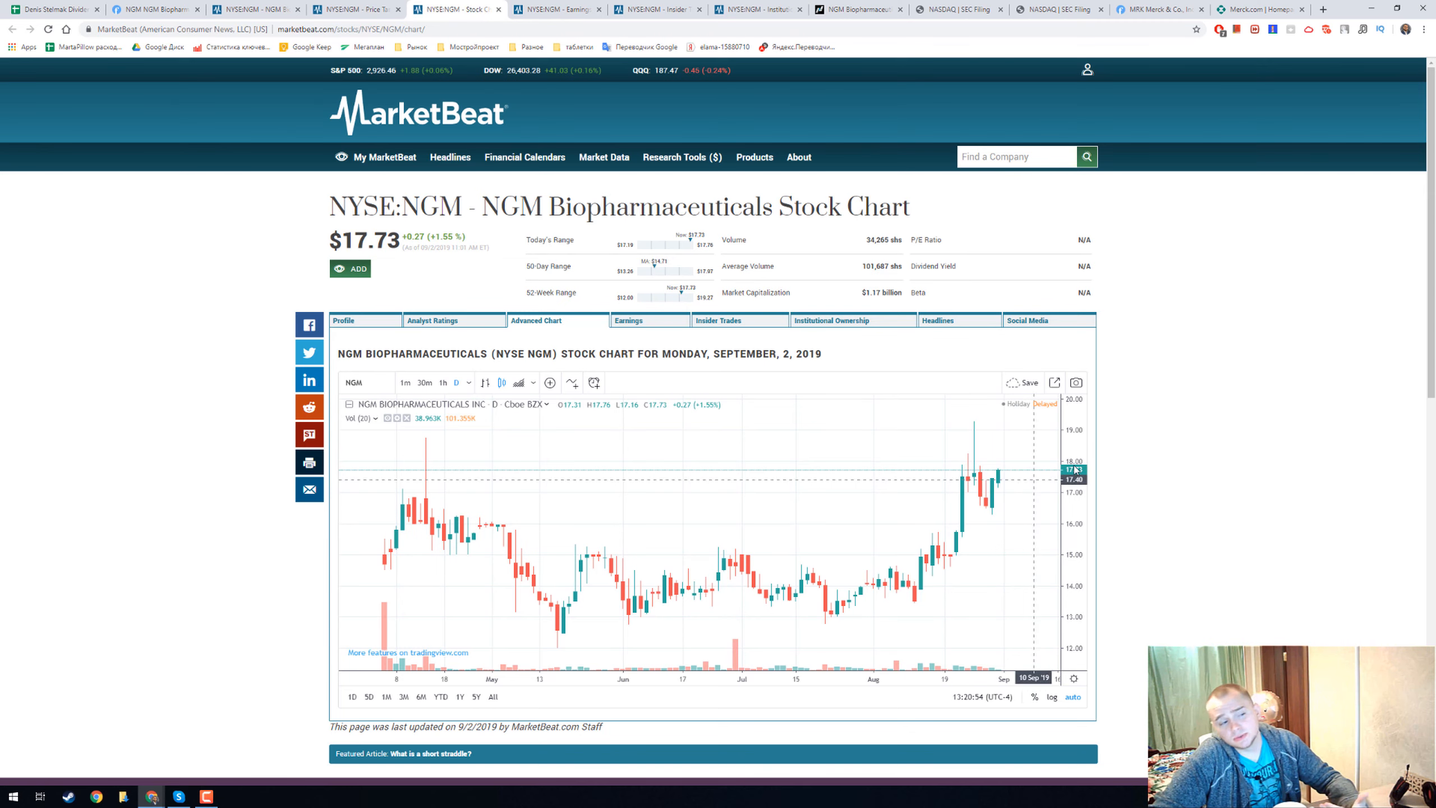
mouse_move(1188, 322)
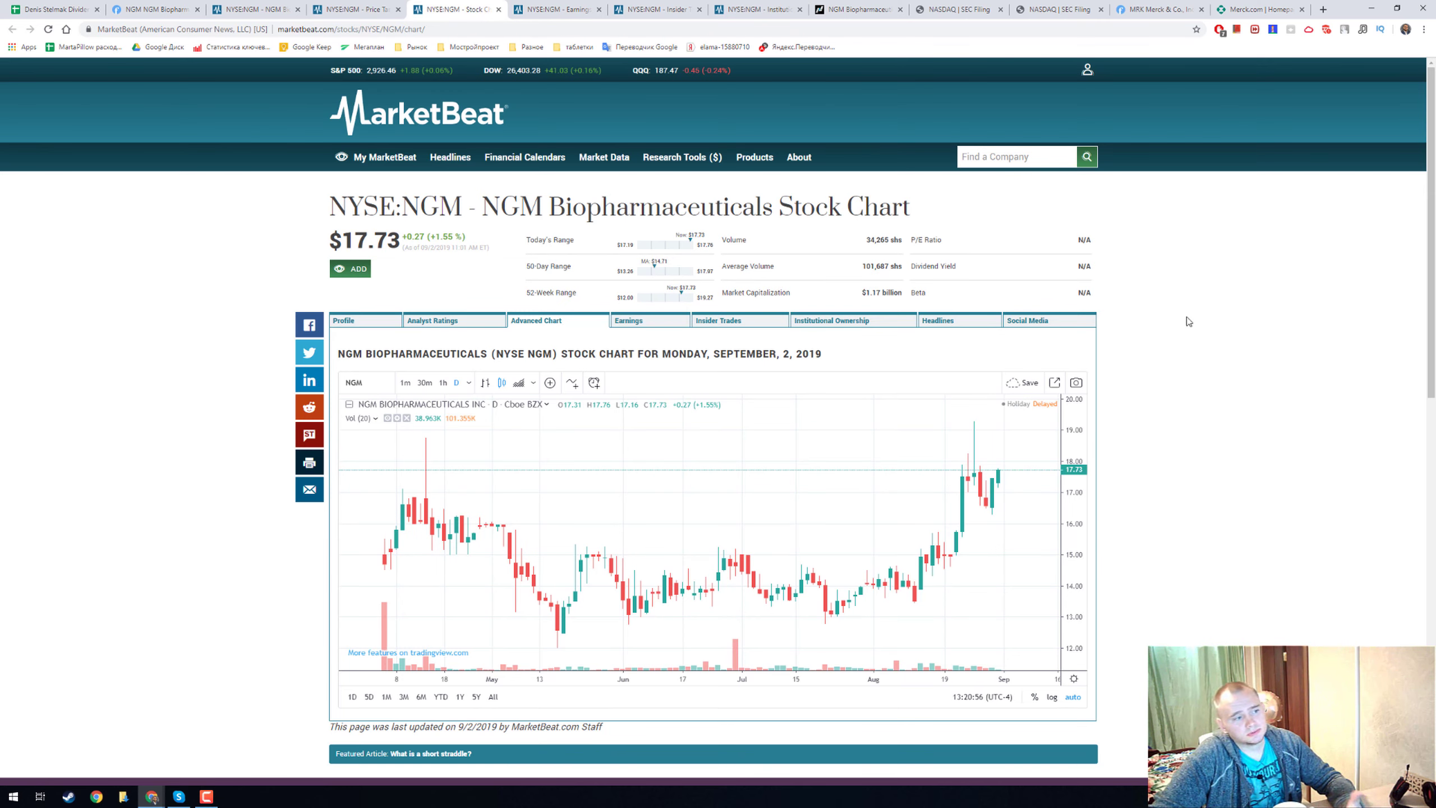
mouse_move(1096, 199)
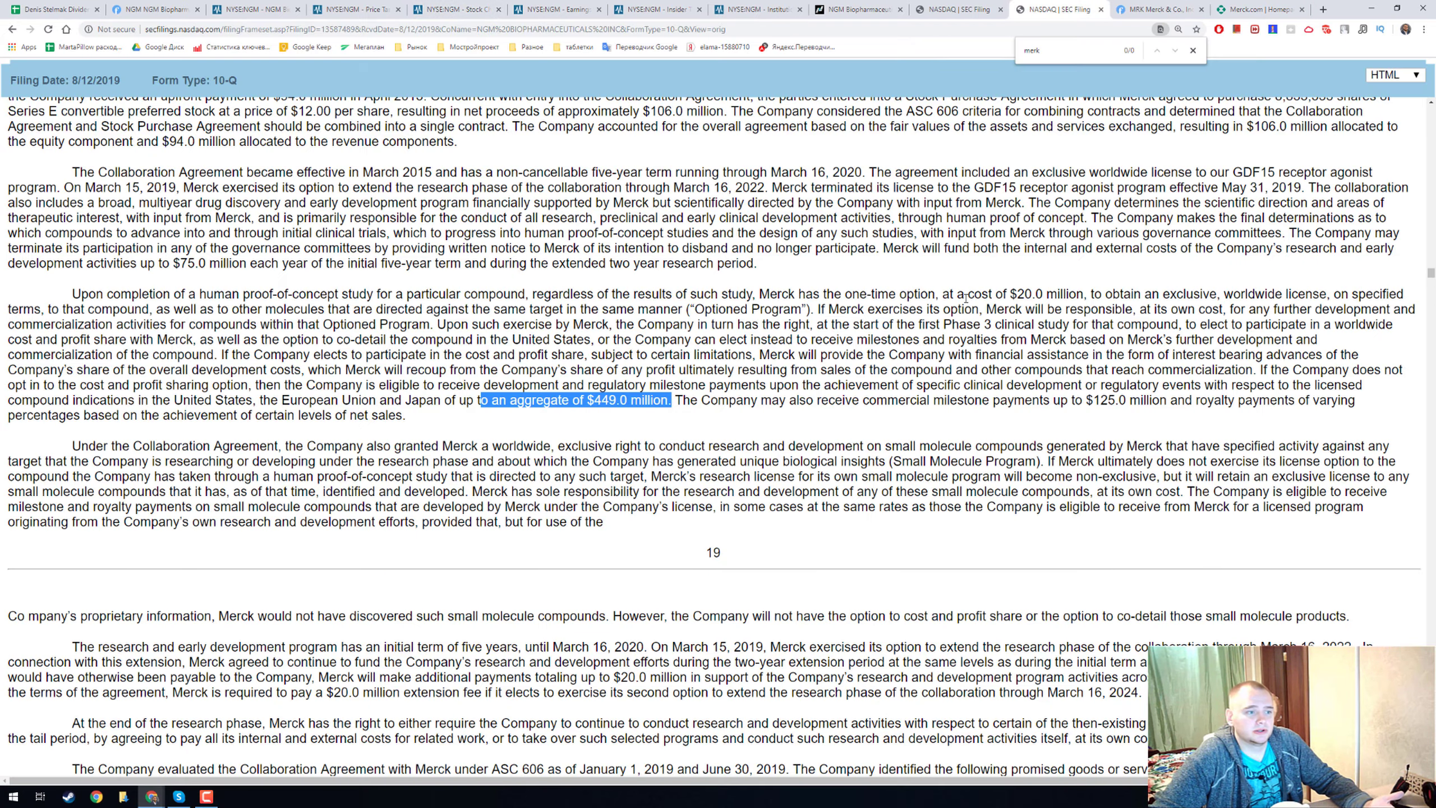
Scroll the 10-Q to Note 6 Related Party Transactions and Note 7's 630 Gateway lease
scroll("down", 3)
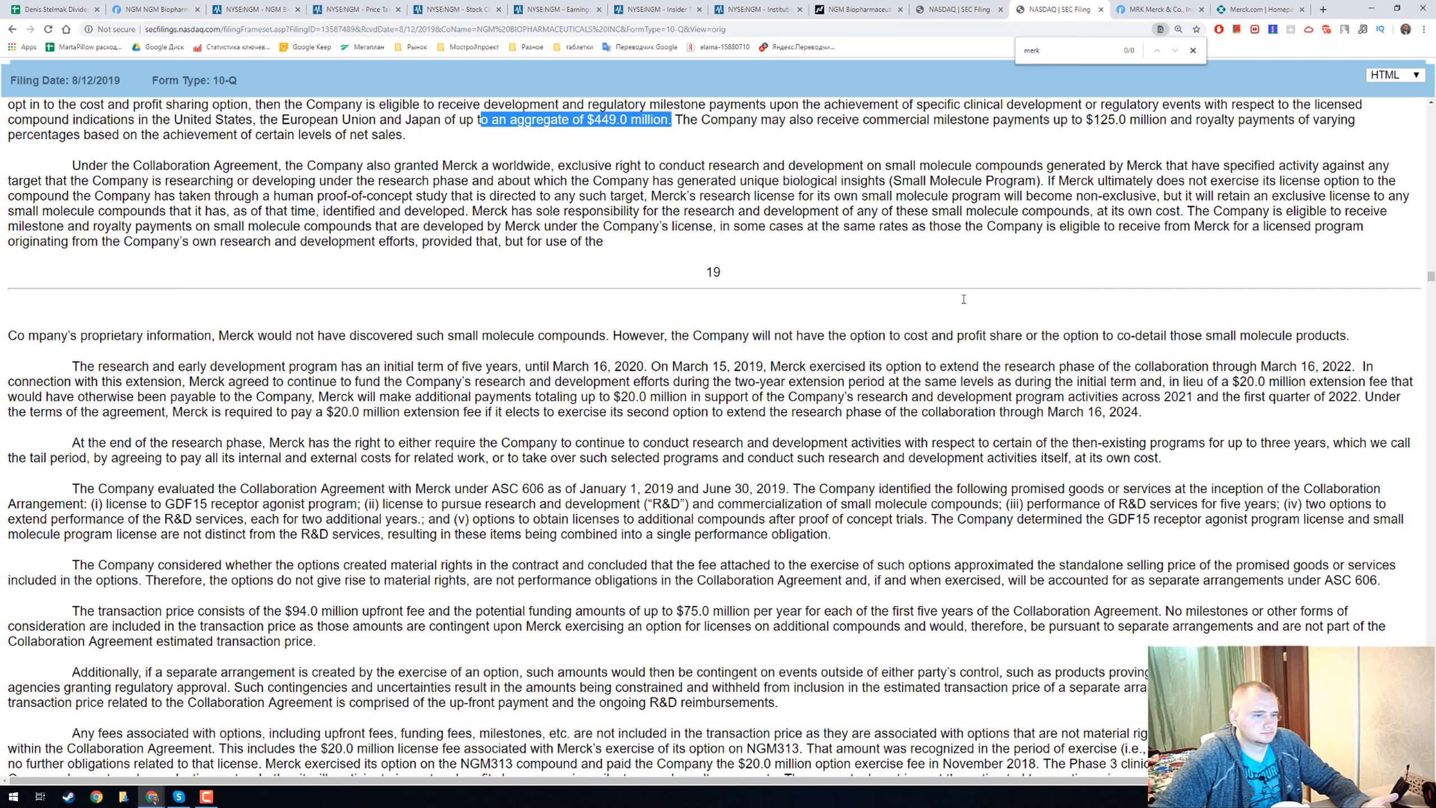
mouse_move(962, 300)
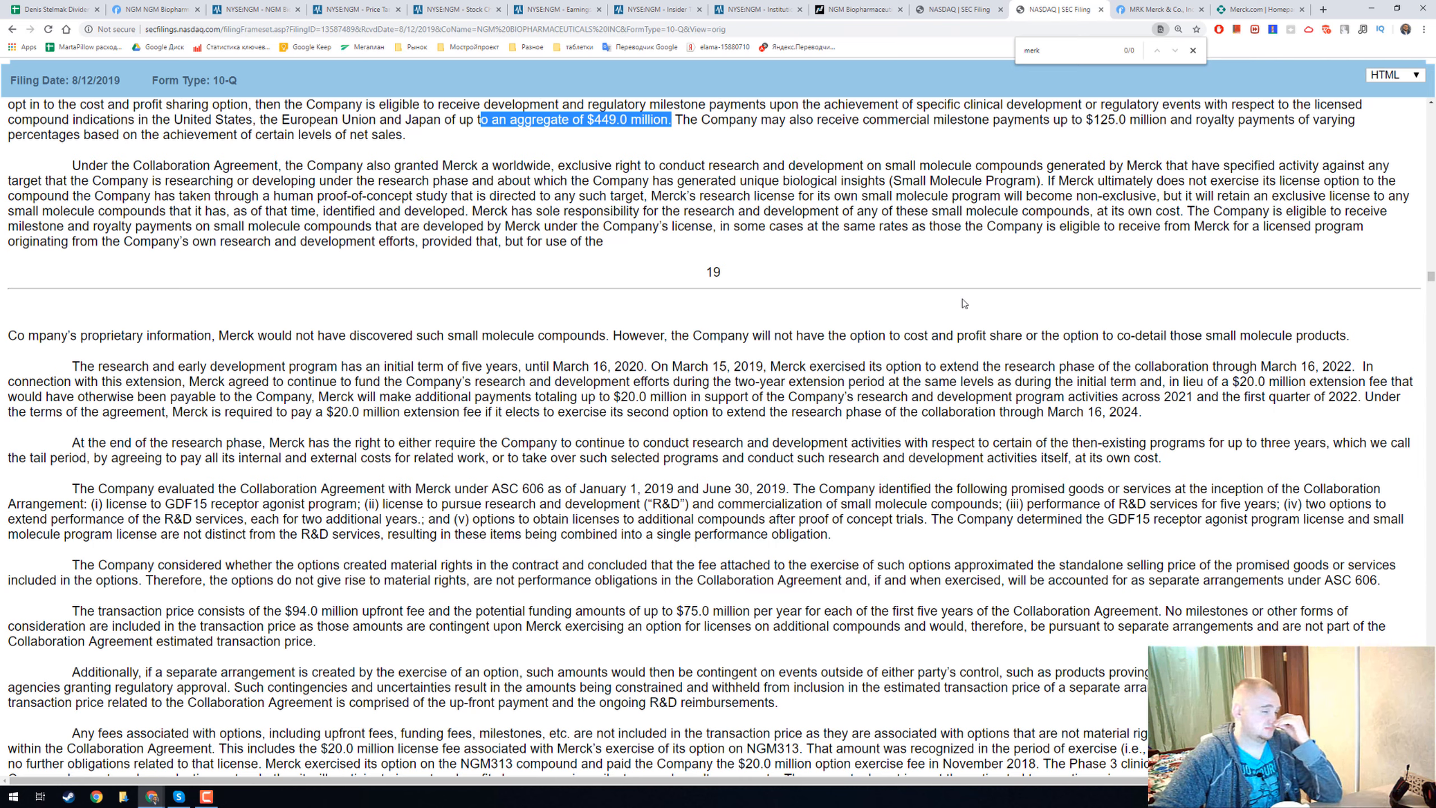
scroll("down", 3)
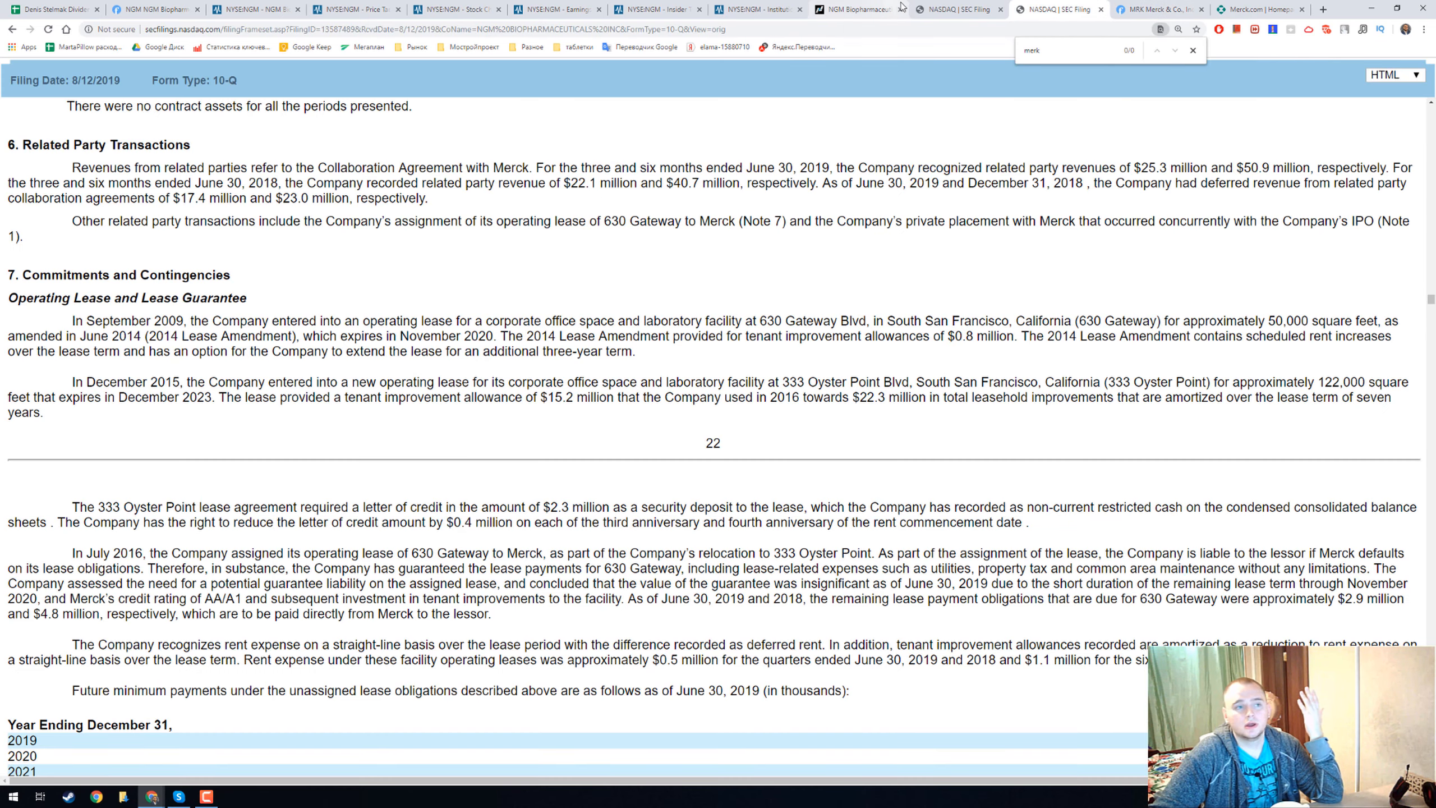